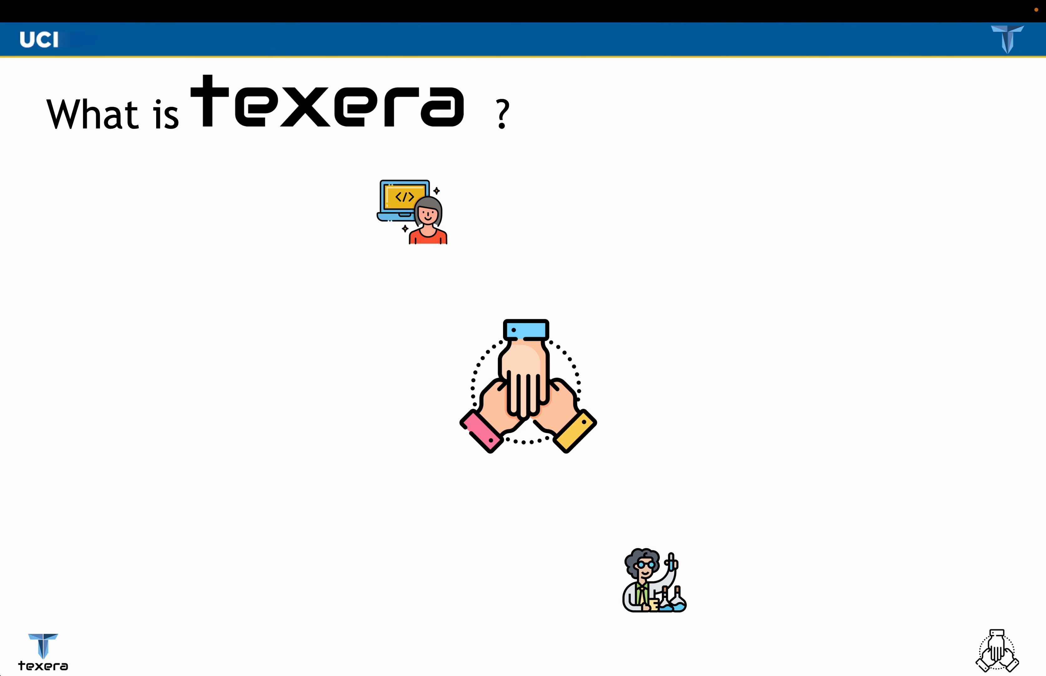
Step: Advance from the slides toward the Texera Geolocation Filtering workflow editor
{"action": "key", "text": "right"}
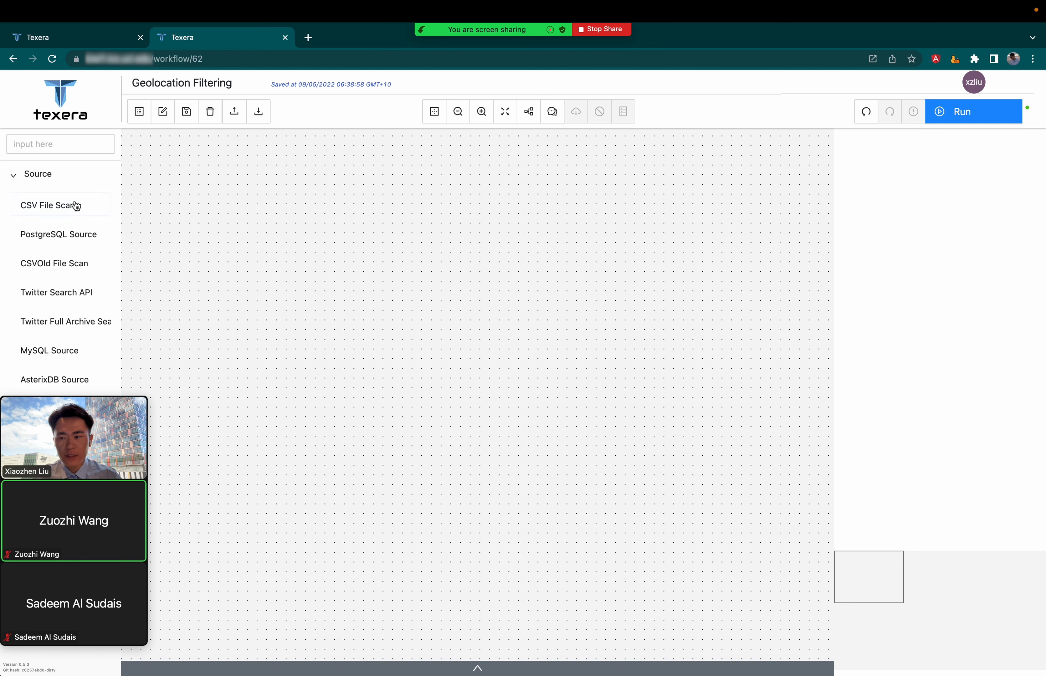
Step: Add two CSV File Scan sources reading Climate Change Tweets Text only and Geocoordinates Mapping.csv
{"action": "left_click", "coordinate": [60, 205]}
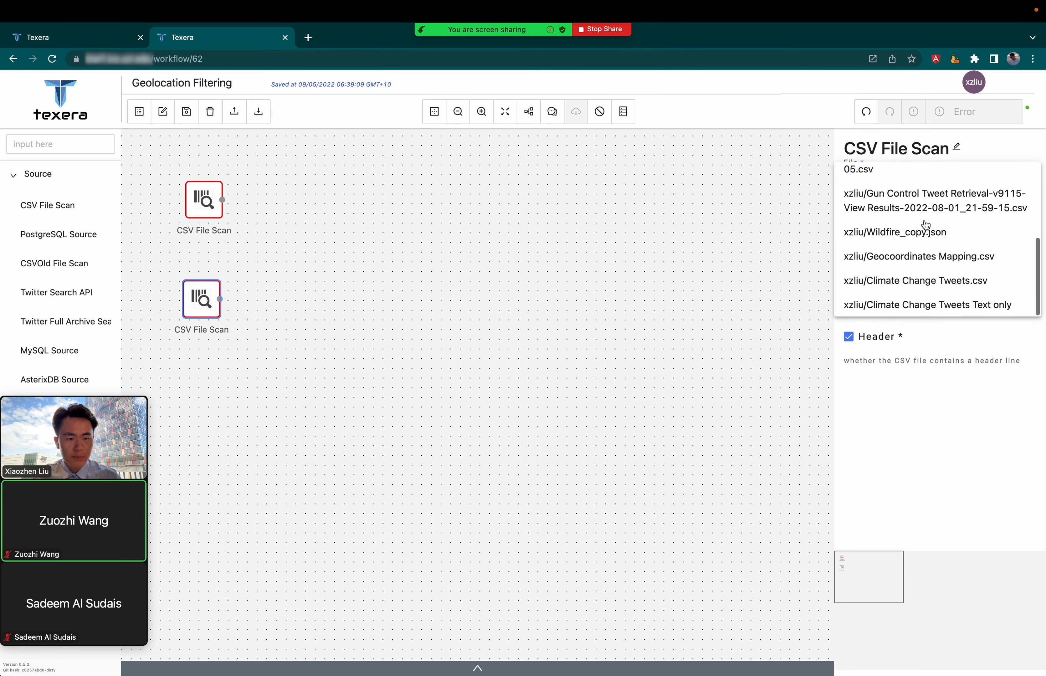
{"action": "left_click", "coordinate": [926, 304]}
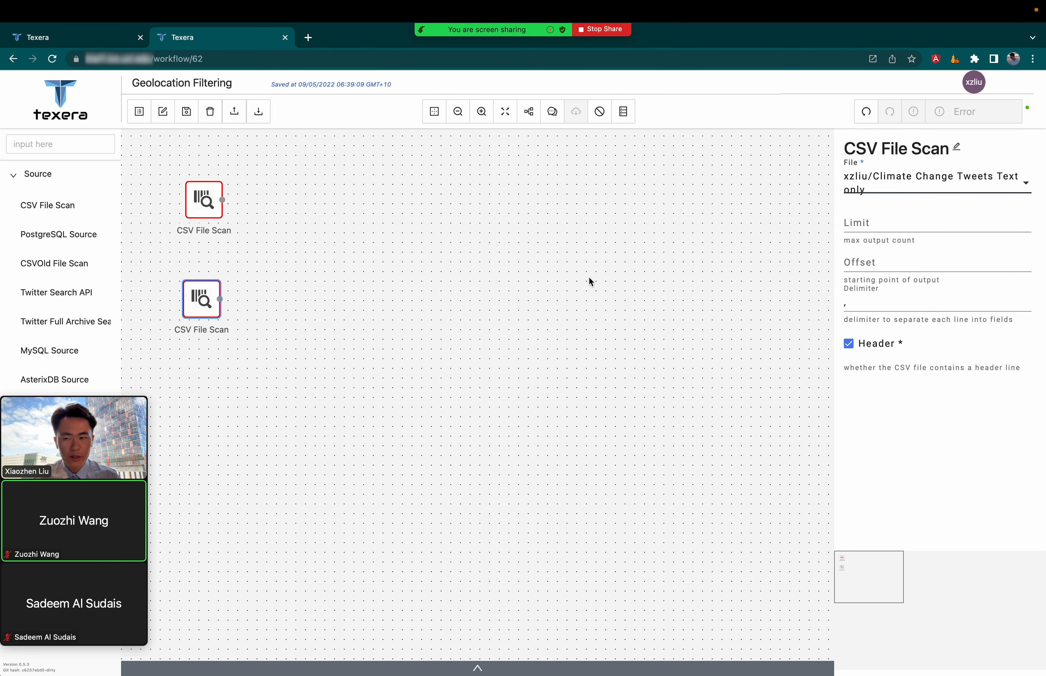
{"action": "left_click", "coordinate": [934, 182]}
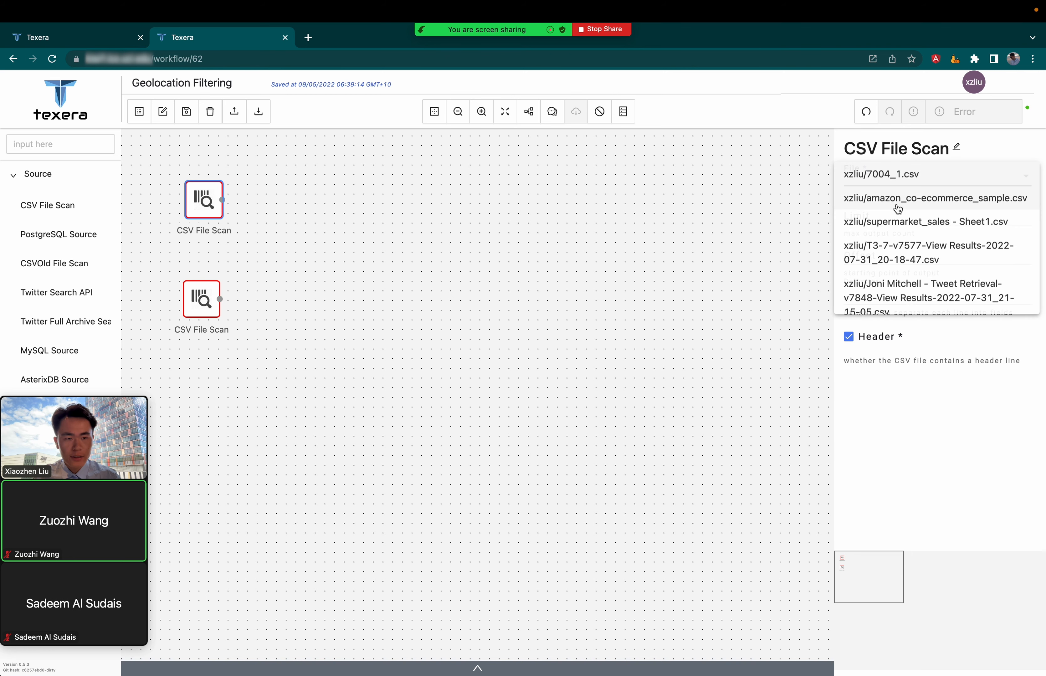
{"action": "scroll", "scroll_direction": "down", "scroll_amount": 3}
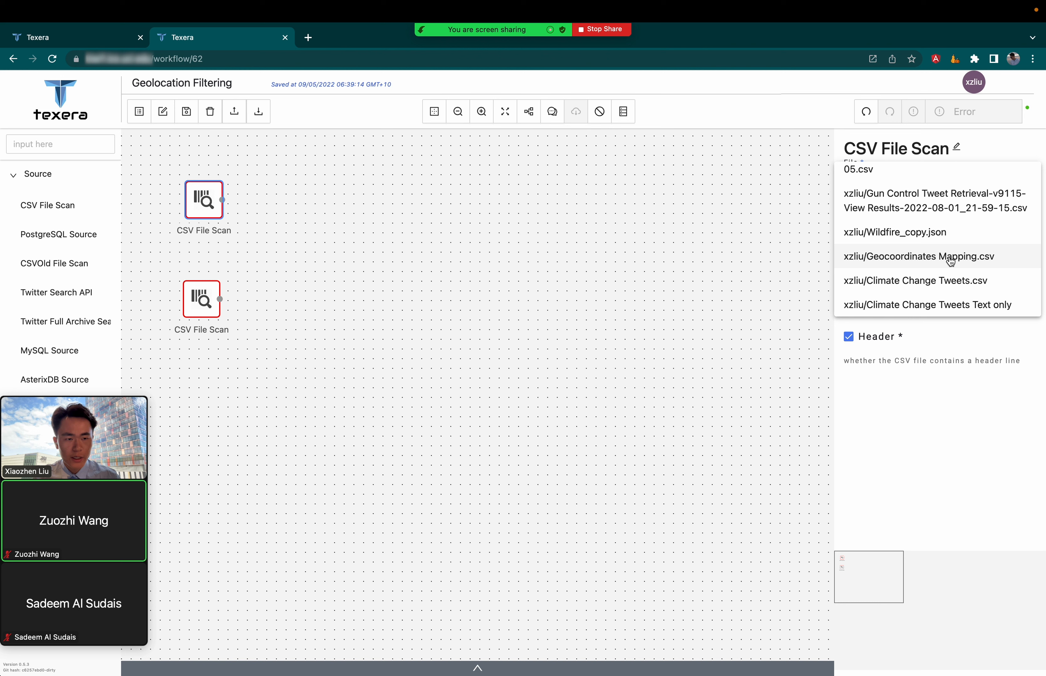
{"action": "left_click", "coordinate": [927, 305]}
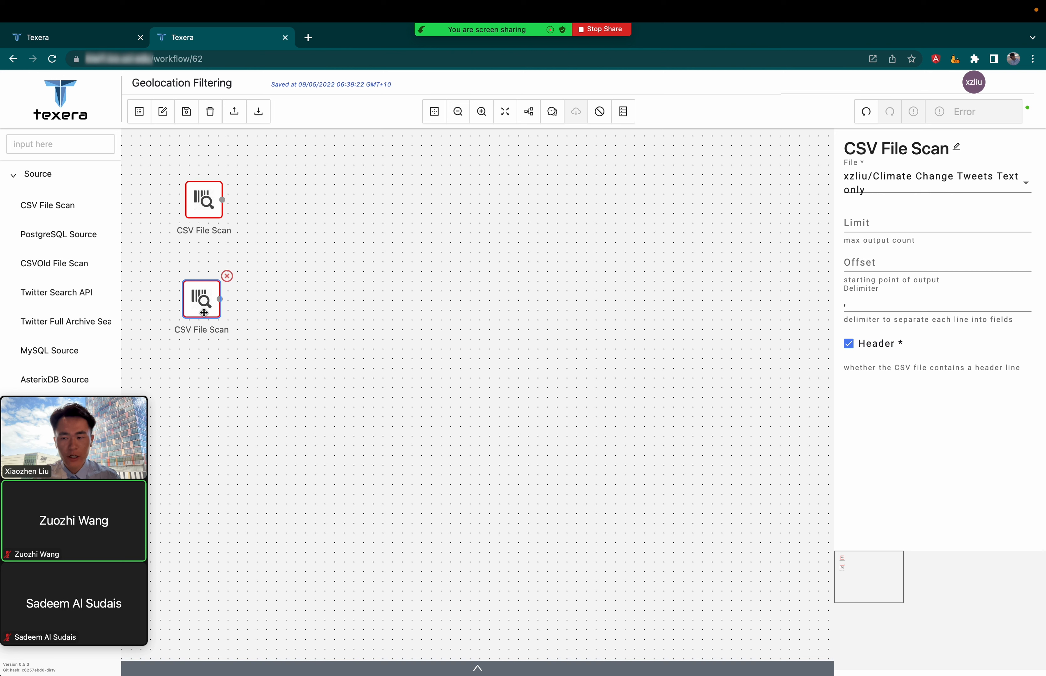
{"action": "left_click", "coordinate": [38, 174]}
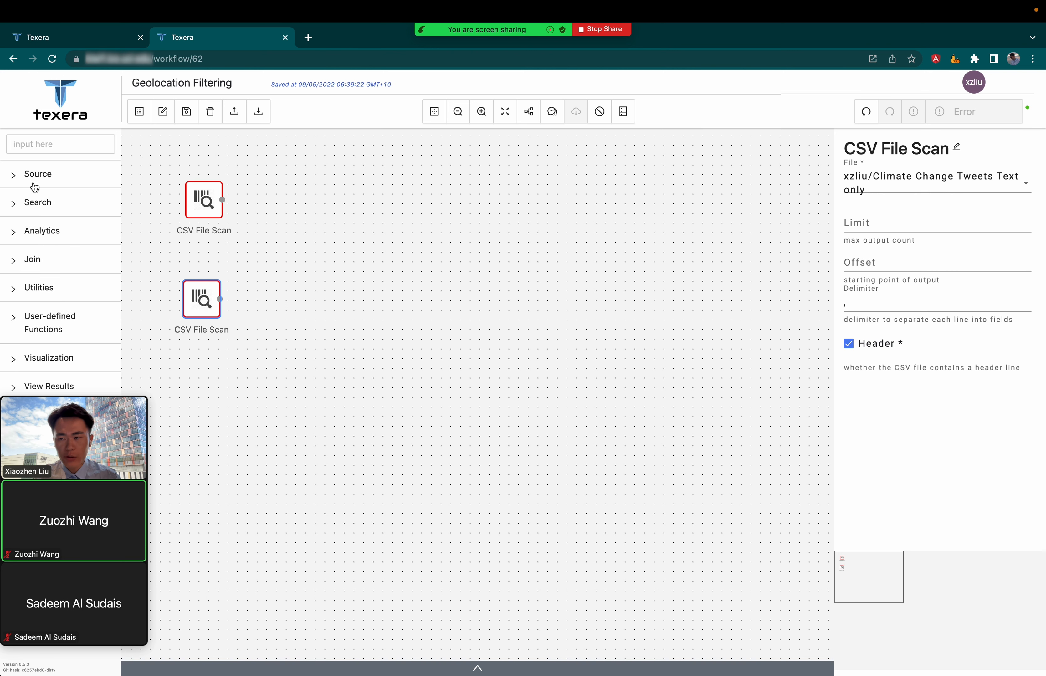
Step: Add a Hash Join after both scans with left attribute id and right attribute place_id
{"action": "left_click", "coordinate": [32, 259]}
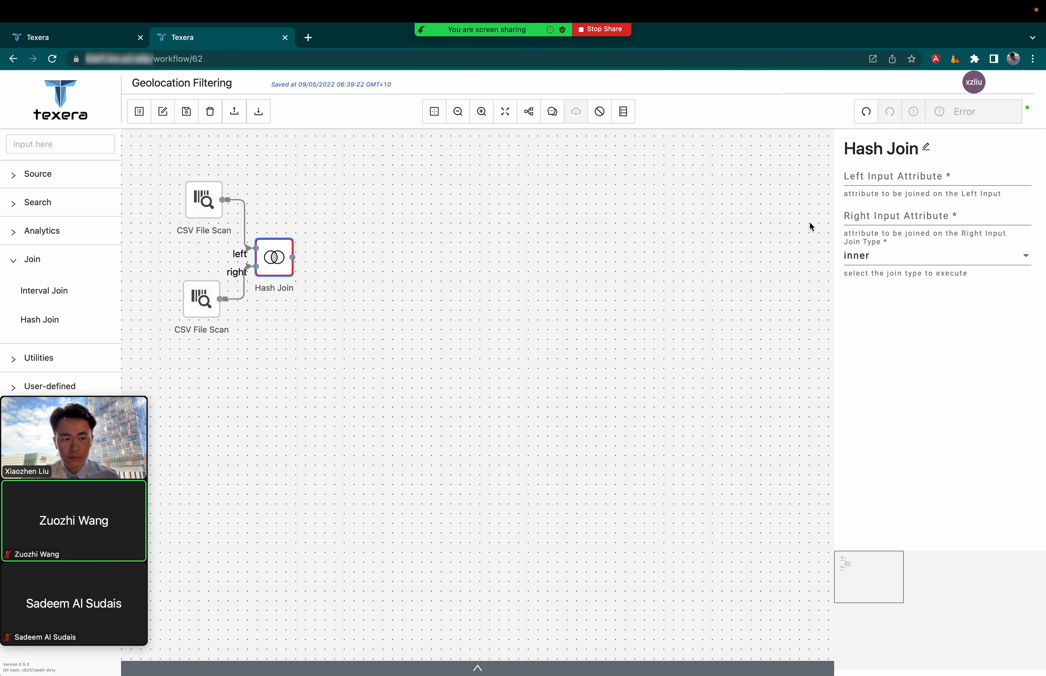
{"action": "left_click", "coordinate": [934, 194]}
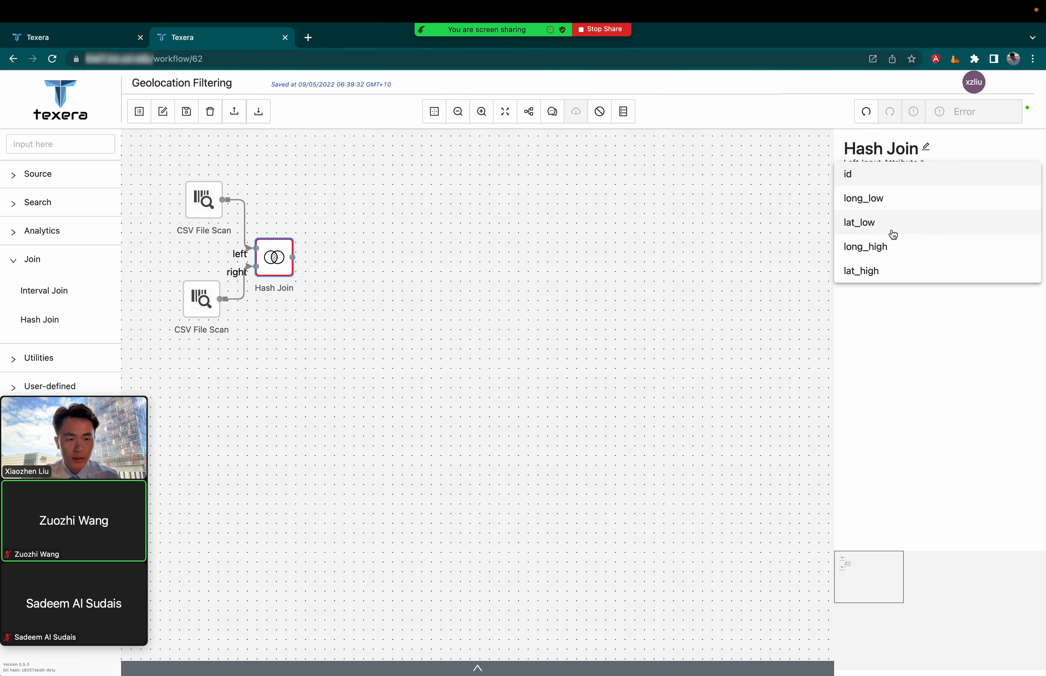
{"action": "left_click", "coordinate": [848, 173]}
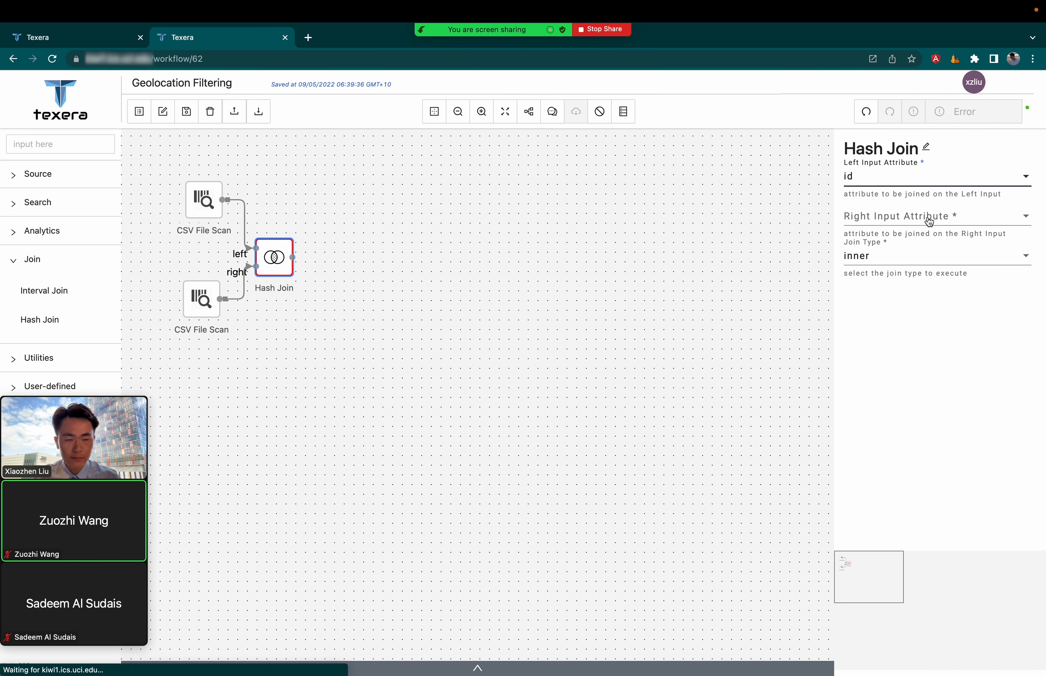
{"action": "left_click", "coordinate": [934, 215]}
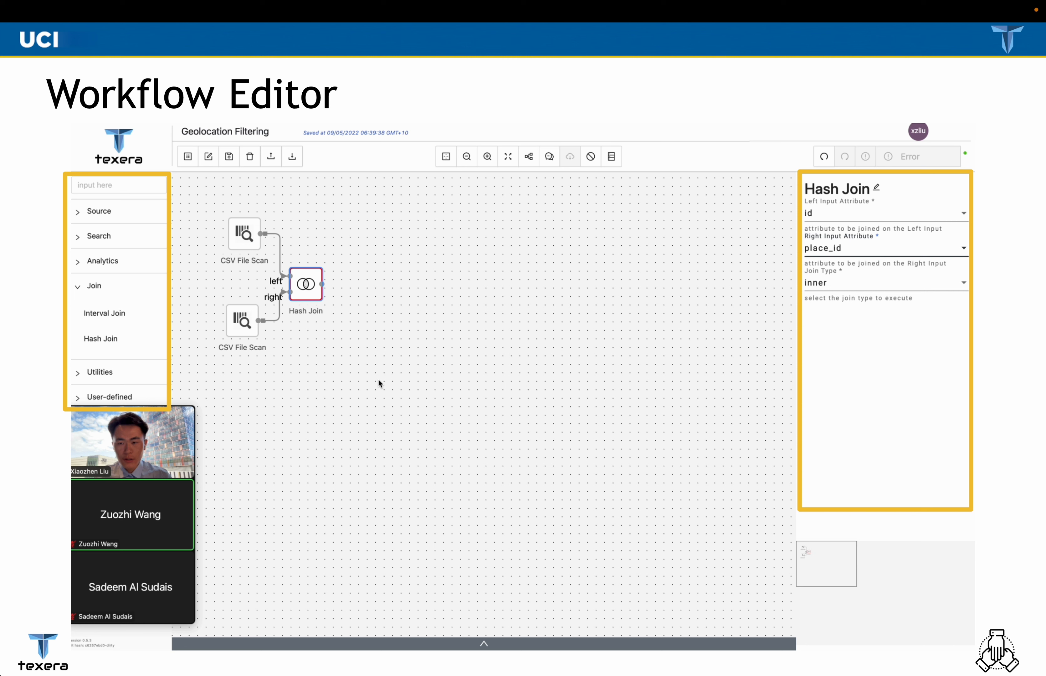
{"action": "left_click", "coordinate": [305, 283]}
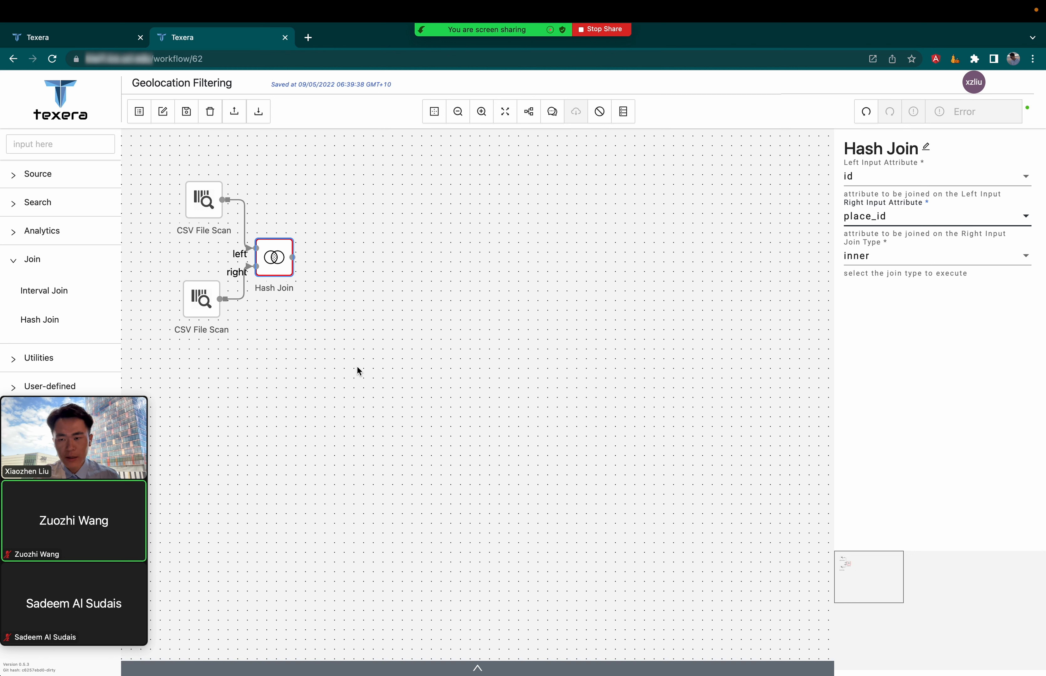
{"action": "mouse_move", "coordinate": [279, 387]}
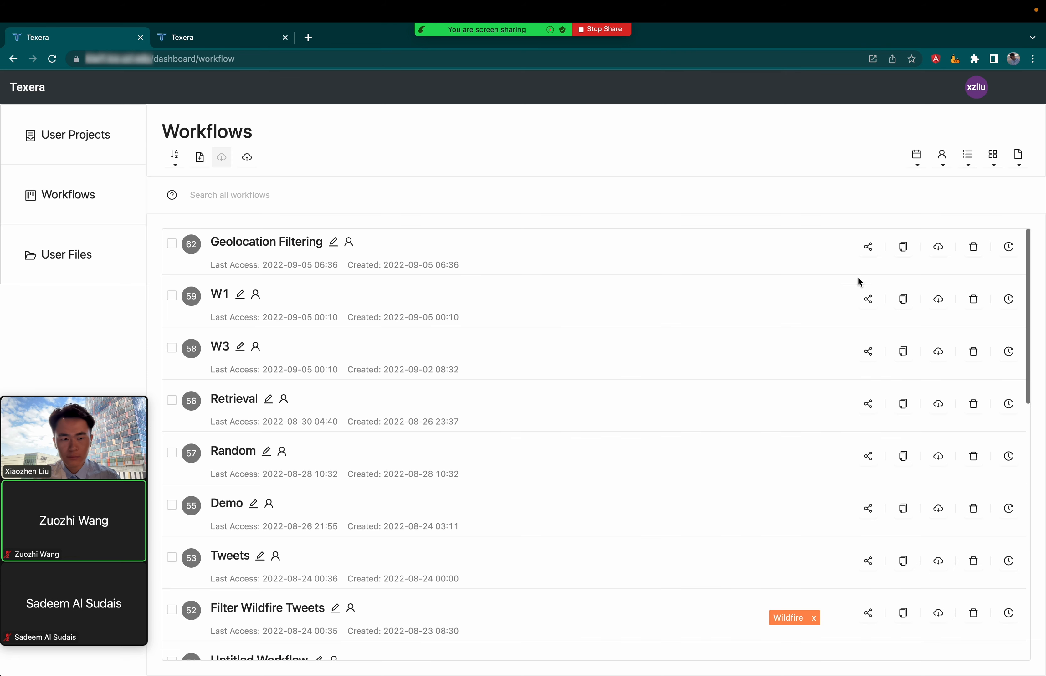
Step: Fill the sharing dialog with the collaborator's username chosen from the suggestions
{"action": "type", "text": "z"}
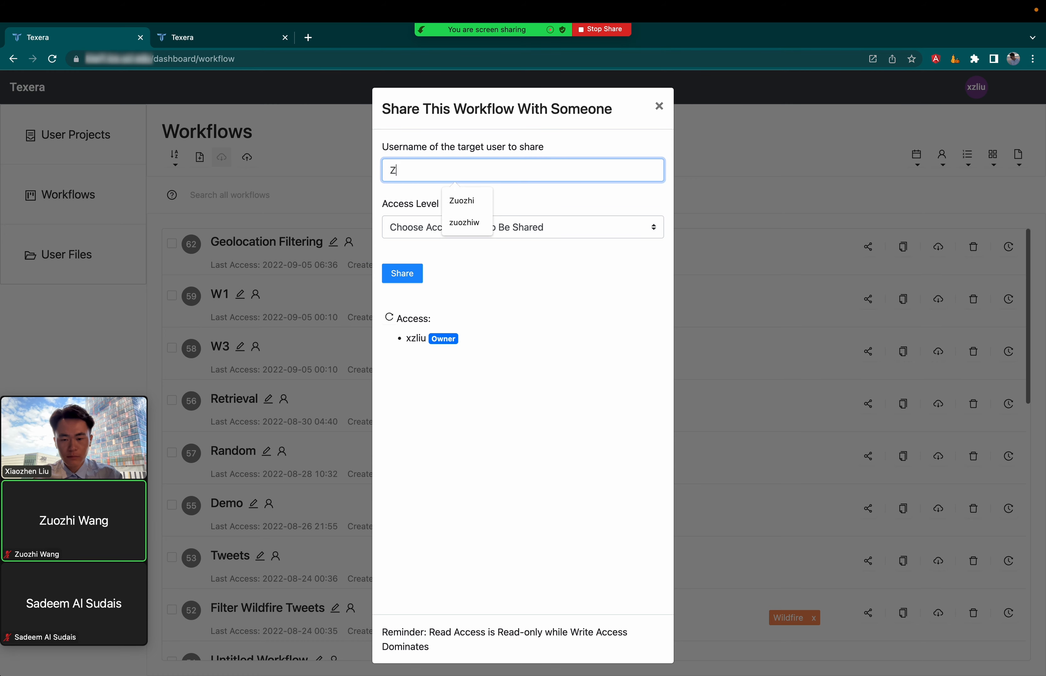
{"action": "left_click", "coordinate": [522, 226]}
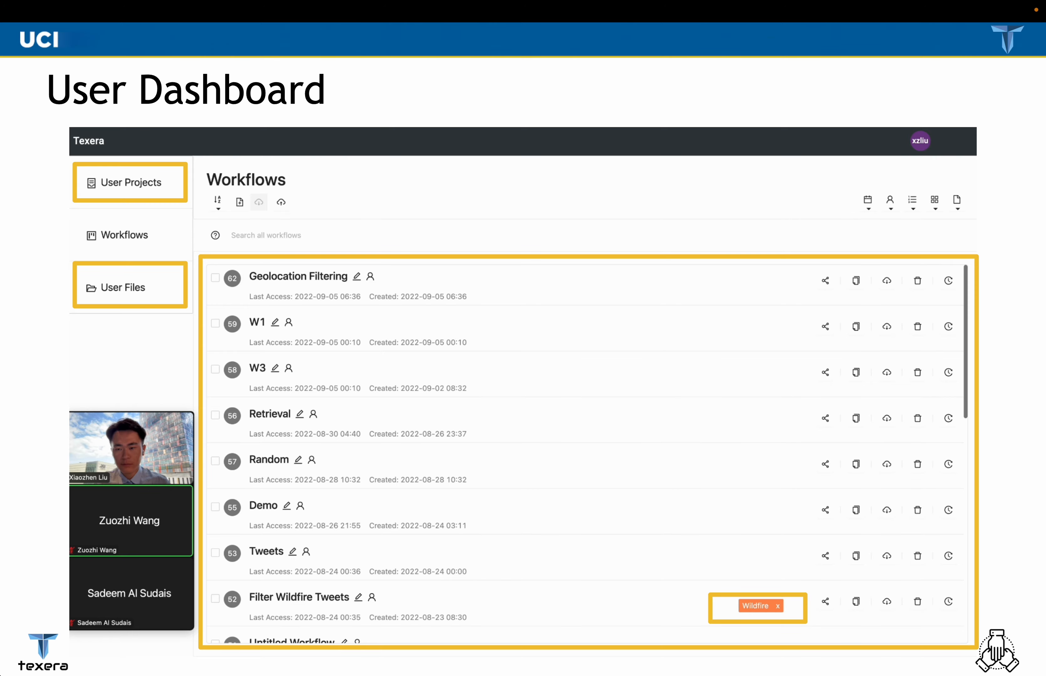
{"action": "left_click", "coordinate": [825, 281]}
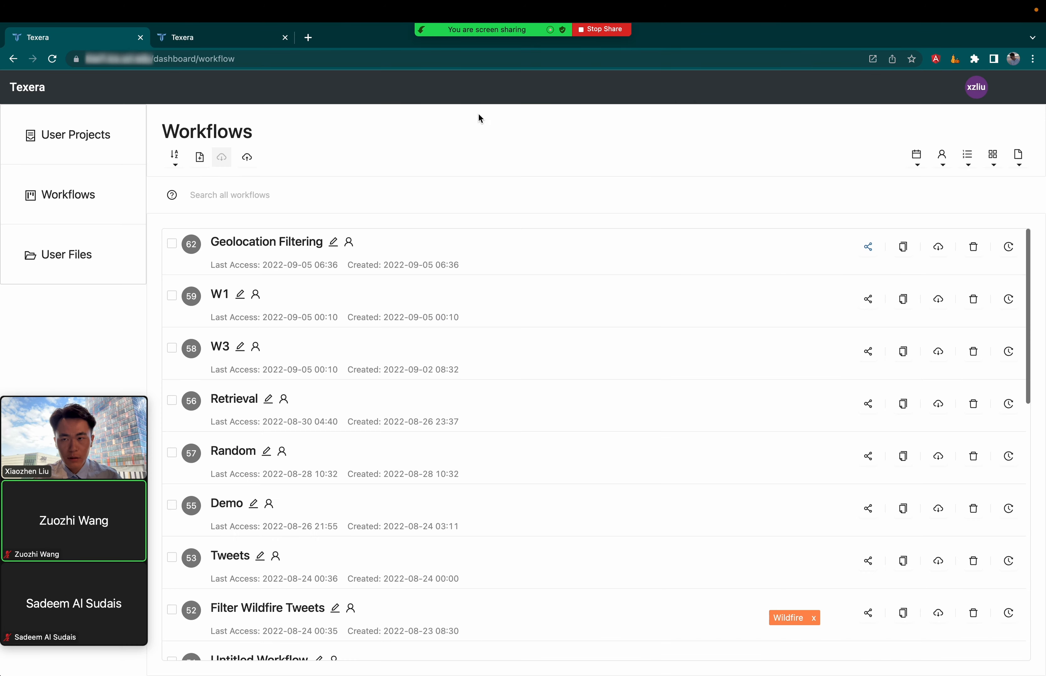
Step: Reopen the Geolocation Filtering workflow editor where the collaborator adds a Python UDF
{"action": "left_click", "coordinate": [266, 241]}
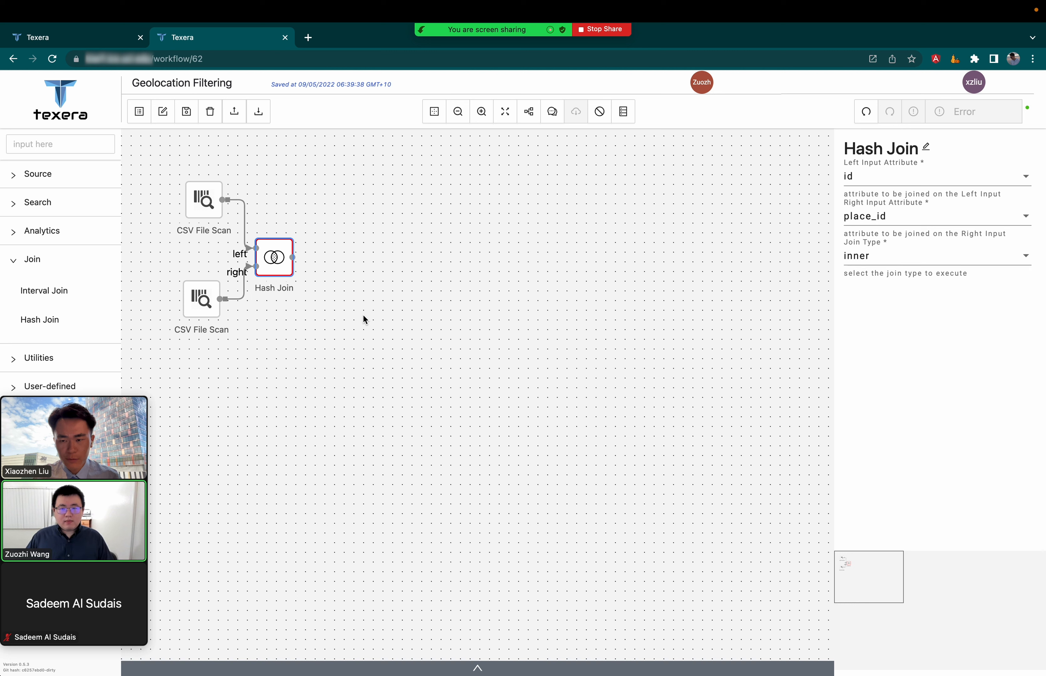
{"action": "mouse_move", "coordinate": [632, 155]}
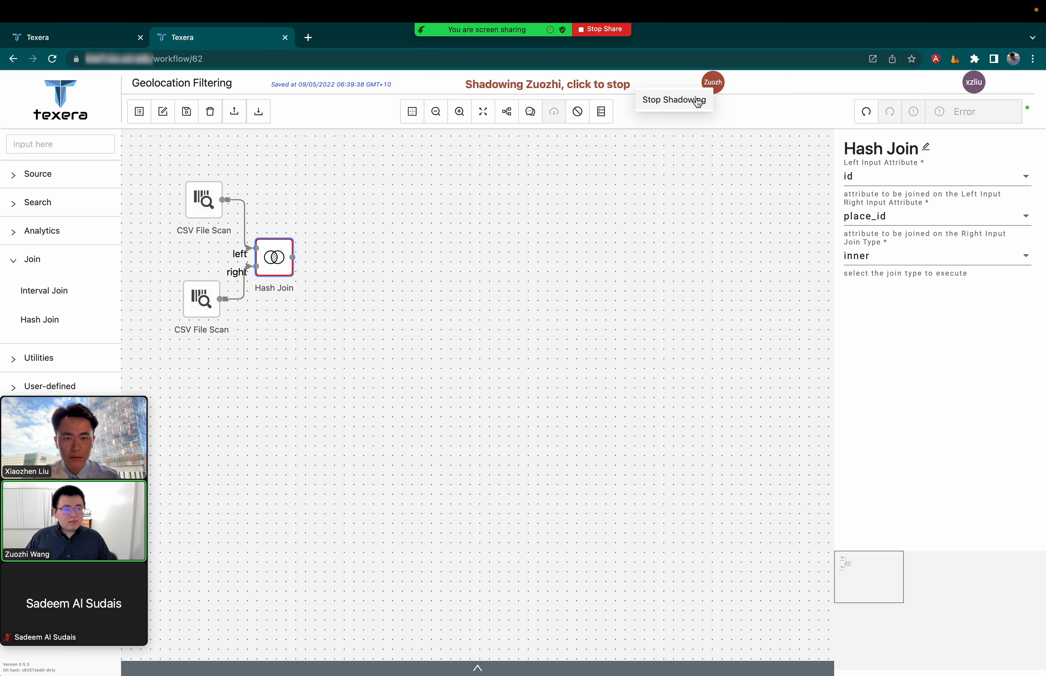
{"action": "mouse_move", "coordinate": [540, 360]}
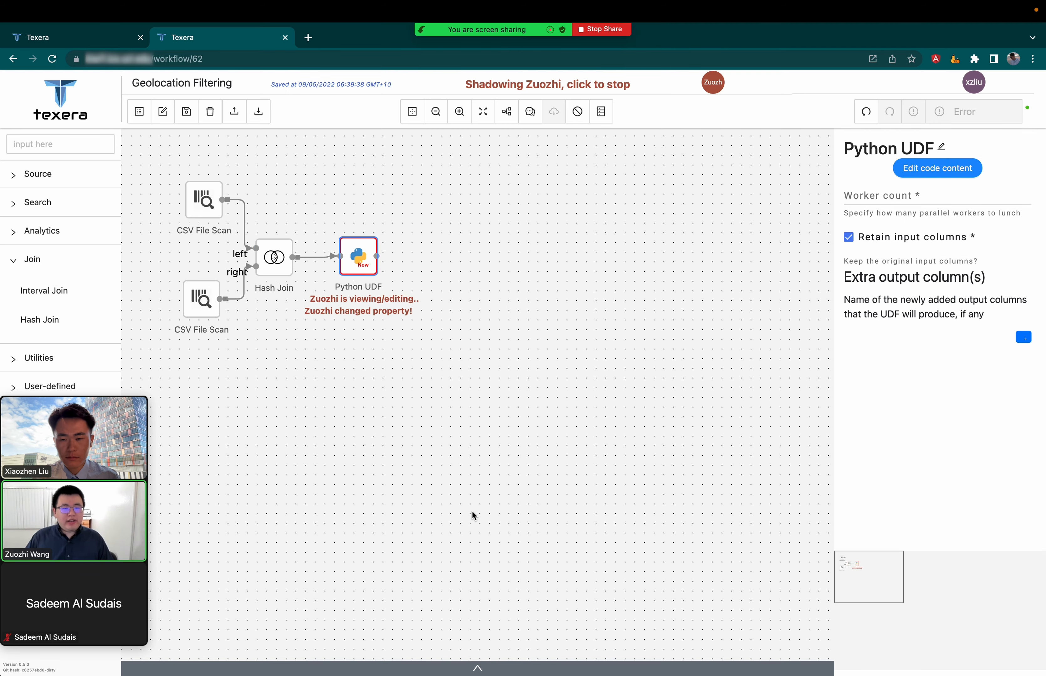
Step: Write the latlong list placeholder in the Python UDF script while shadowing the collaborator
{"action": "left_click", "coordinate": [936, 168]}
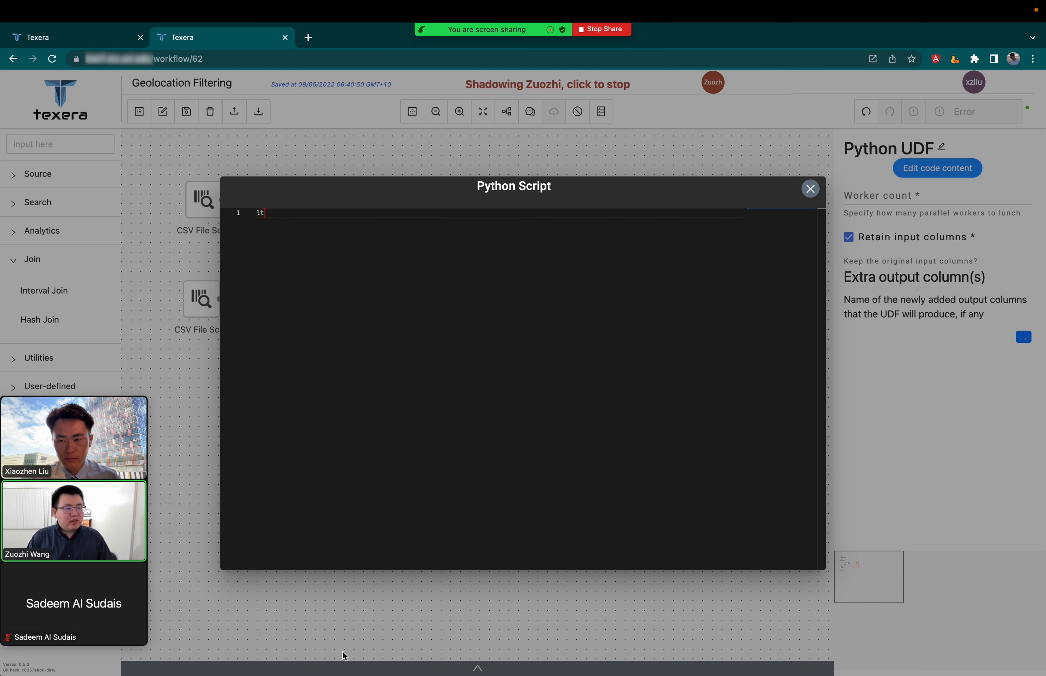
{"action": "type", "text": "atlong ="}
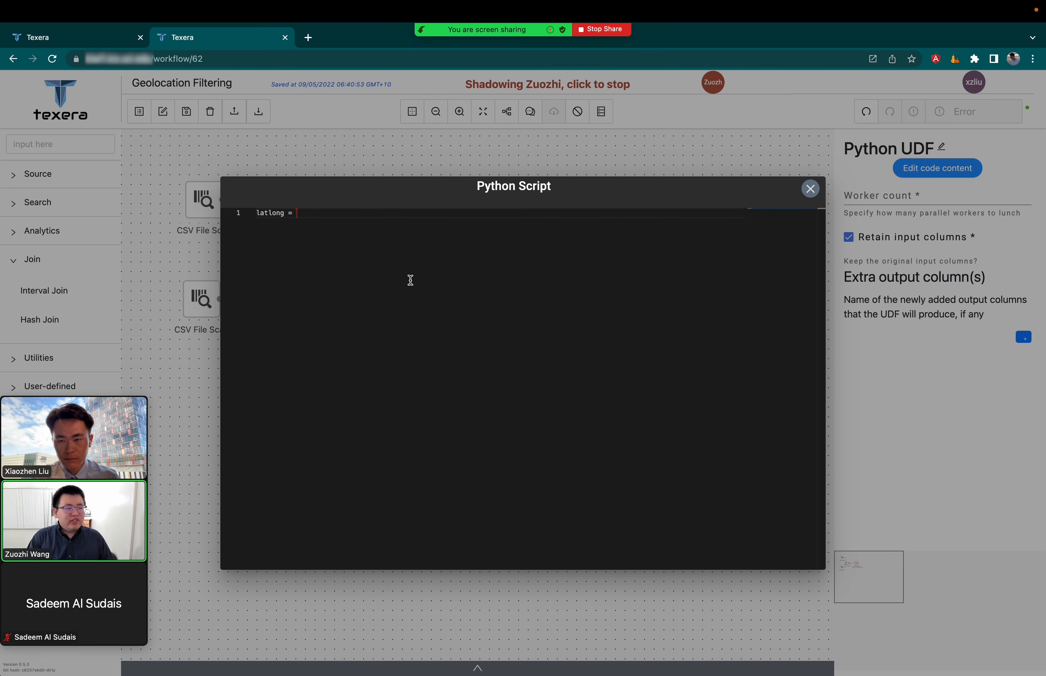
{"action": "type", "text": "[] # here"}
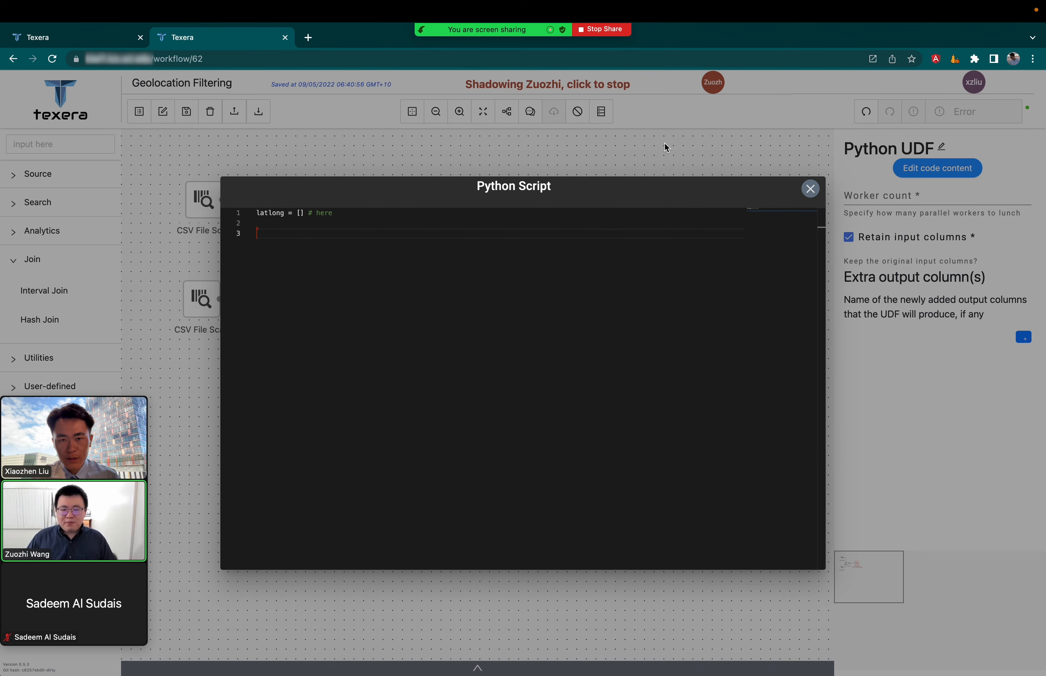
{"action": "left_click", "coordinate": [811, 189]}
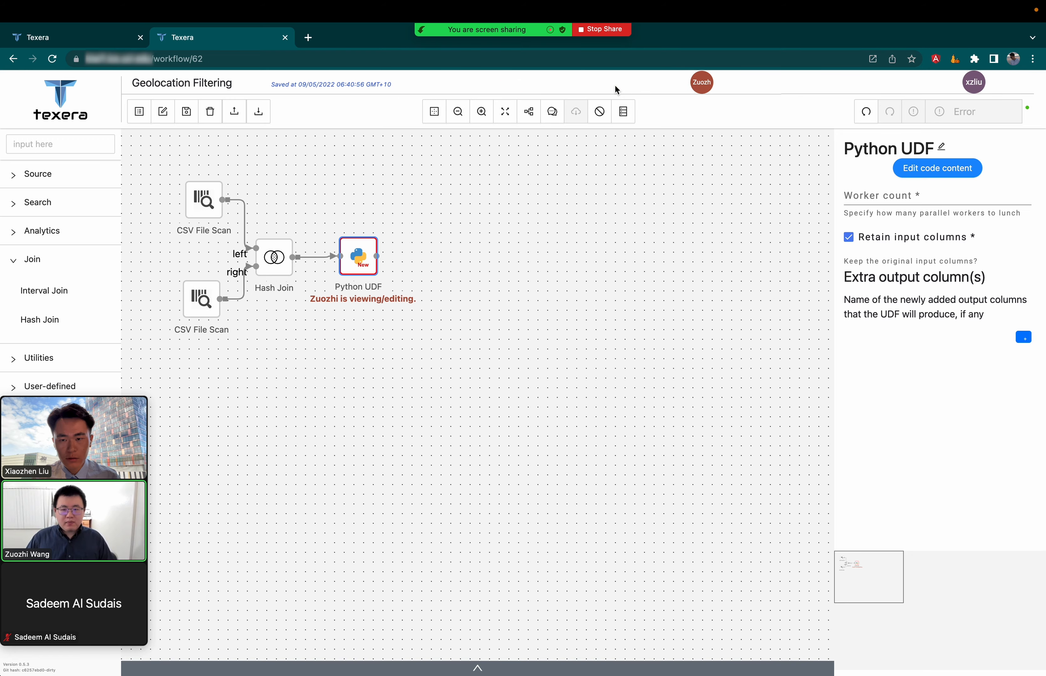
{"action": "left_click", "coordinate": [936, 168]}
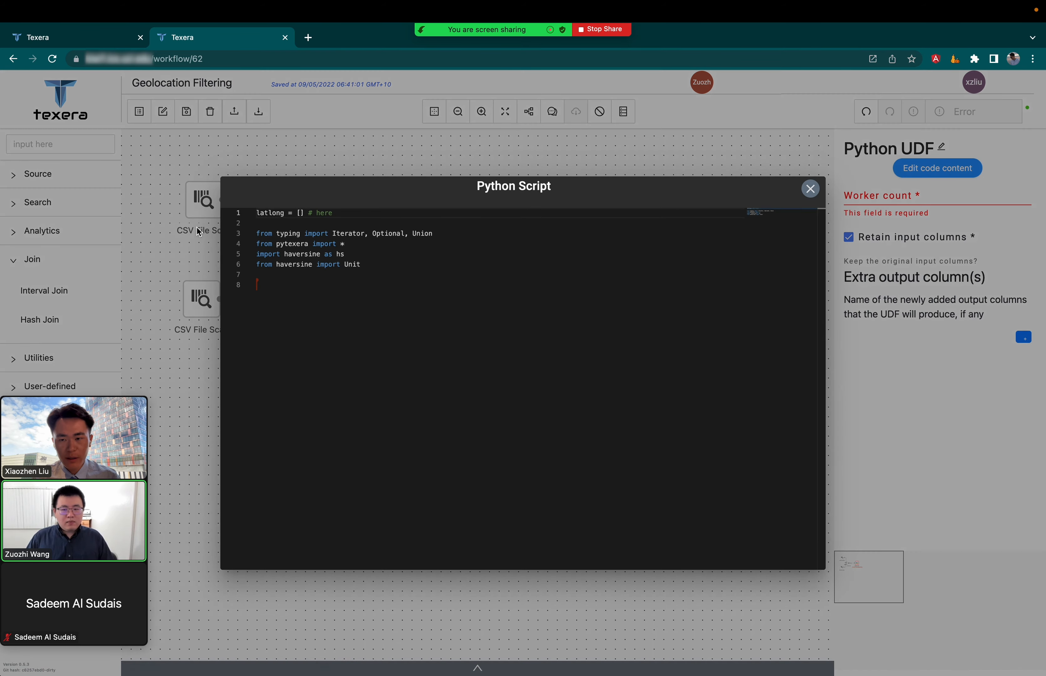
{"action": "type", "text": "class ProcessTupleOpe"}
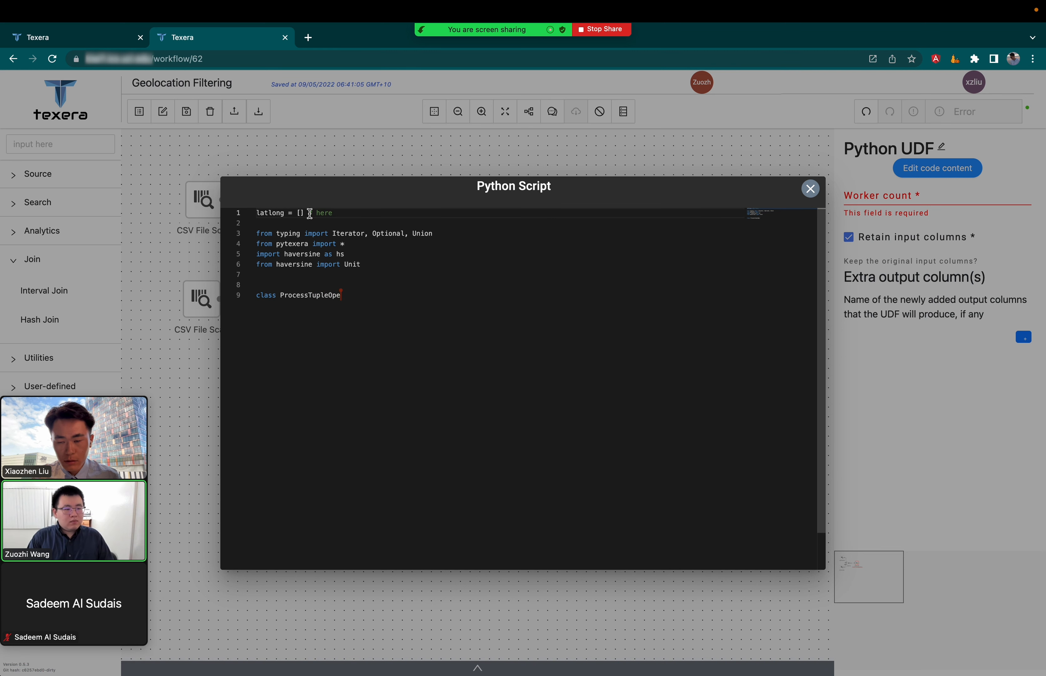
{"action": "type", "text": "(34.235, -118.70188)]"}
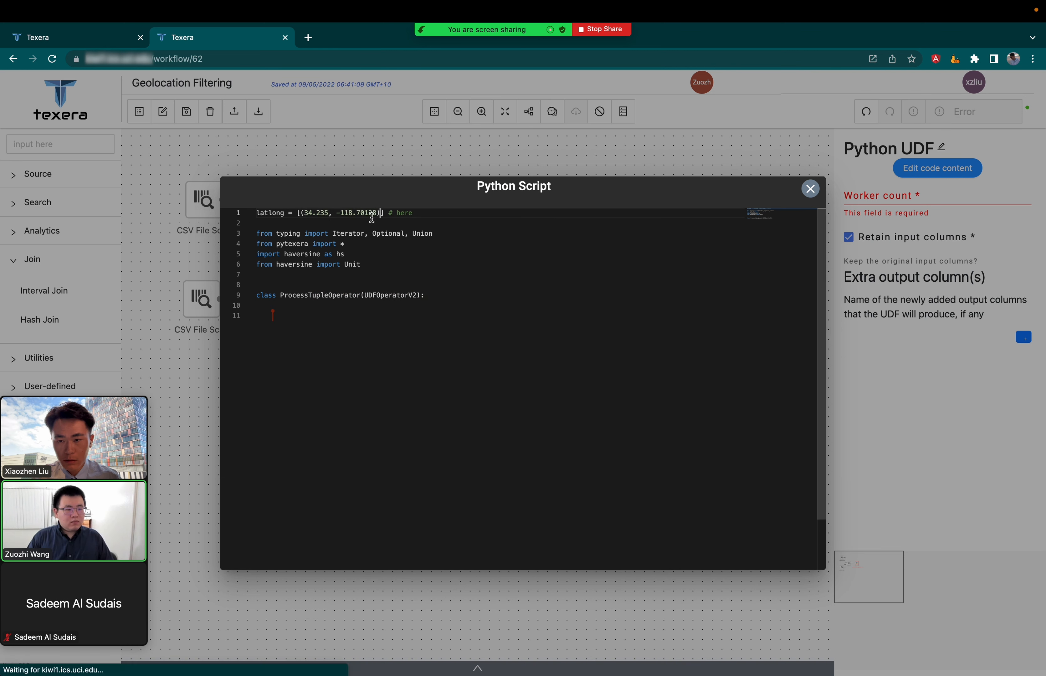
{"action": "type", "text": "@override"}
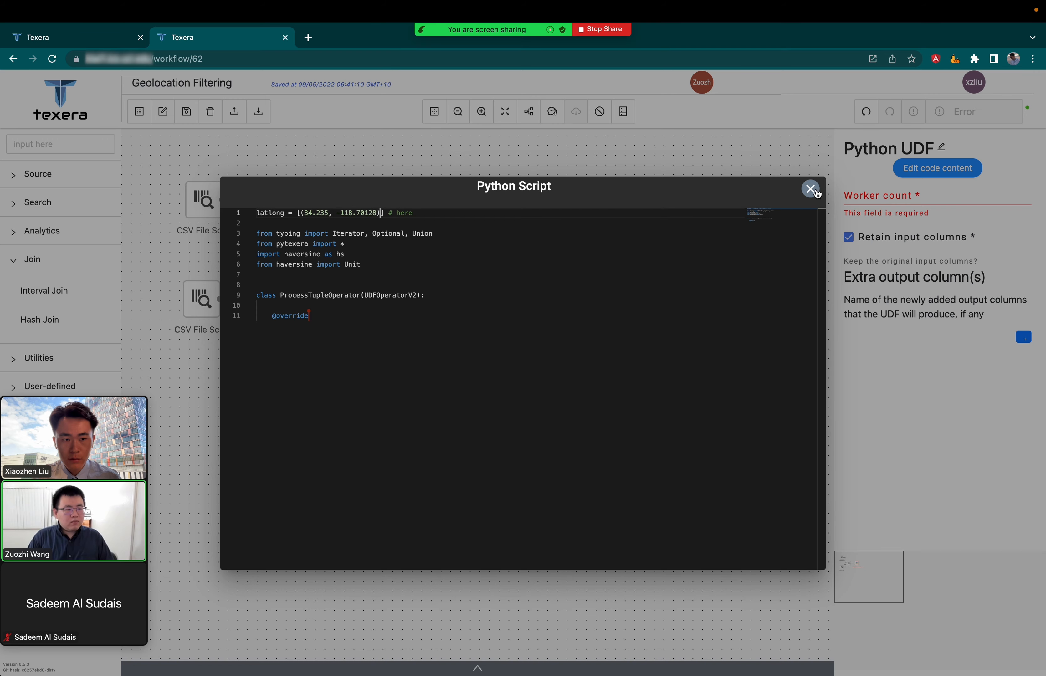
{"action": "left_click", "coordinate": [812, 189]}
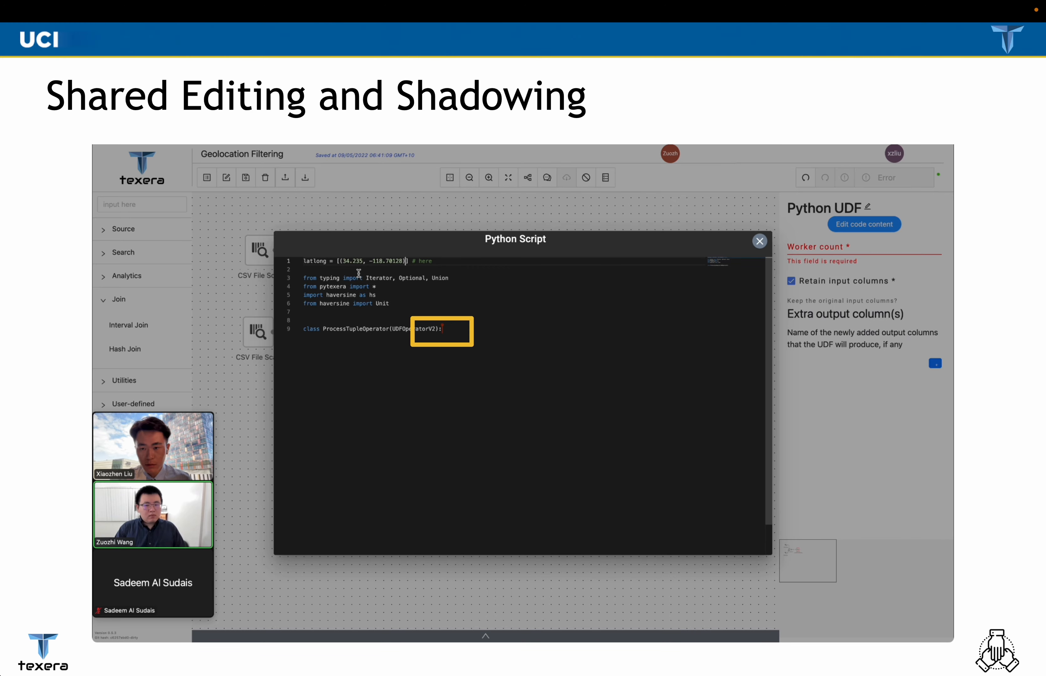
Step: Add a Filter after the Python UDF keeping rows where dist < 20
{"action": "left_click", "coordinate": [760, 241]}
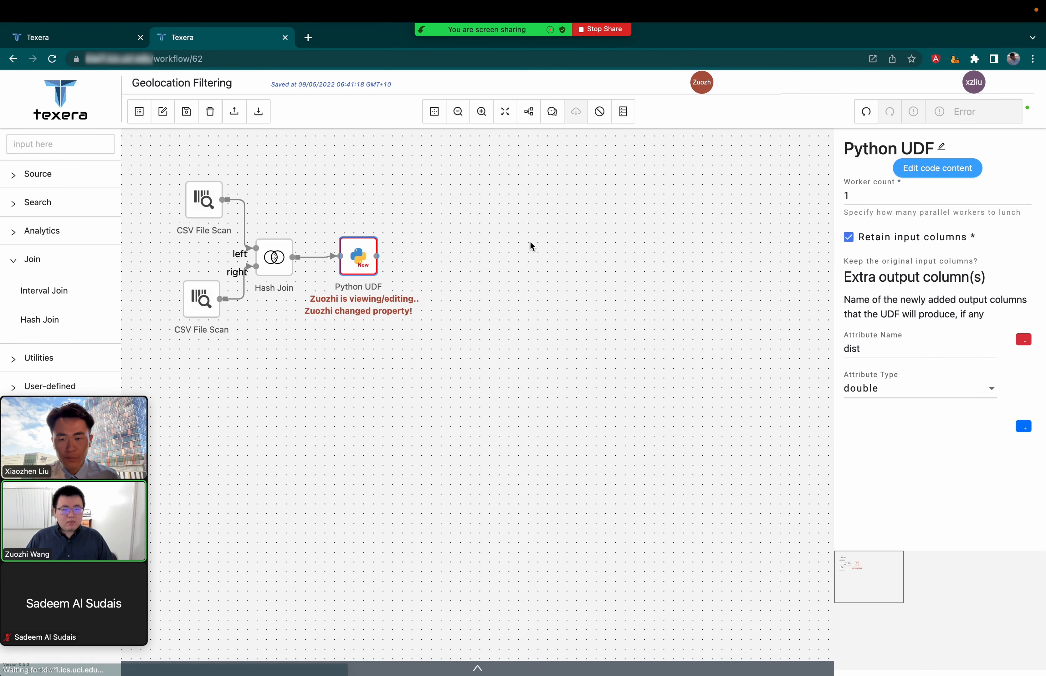
{"action": "left_click", "coordinate": [32, 260]}
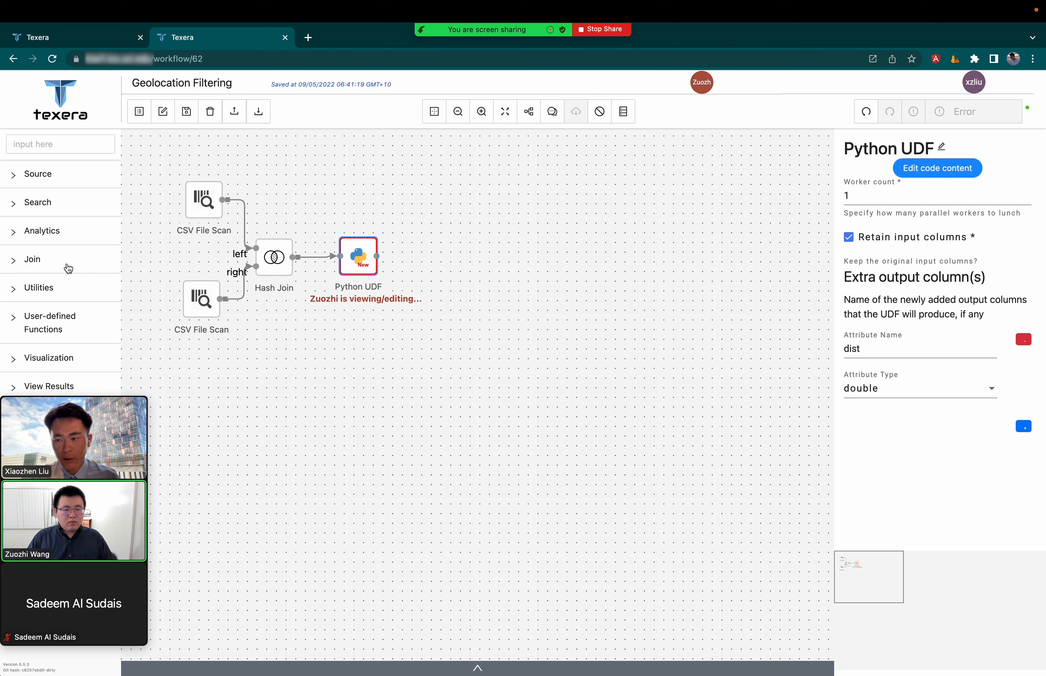
{"action": "left_click", "coordinate": [60, 144]}
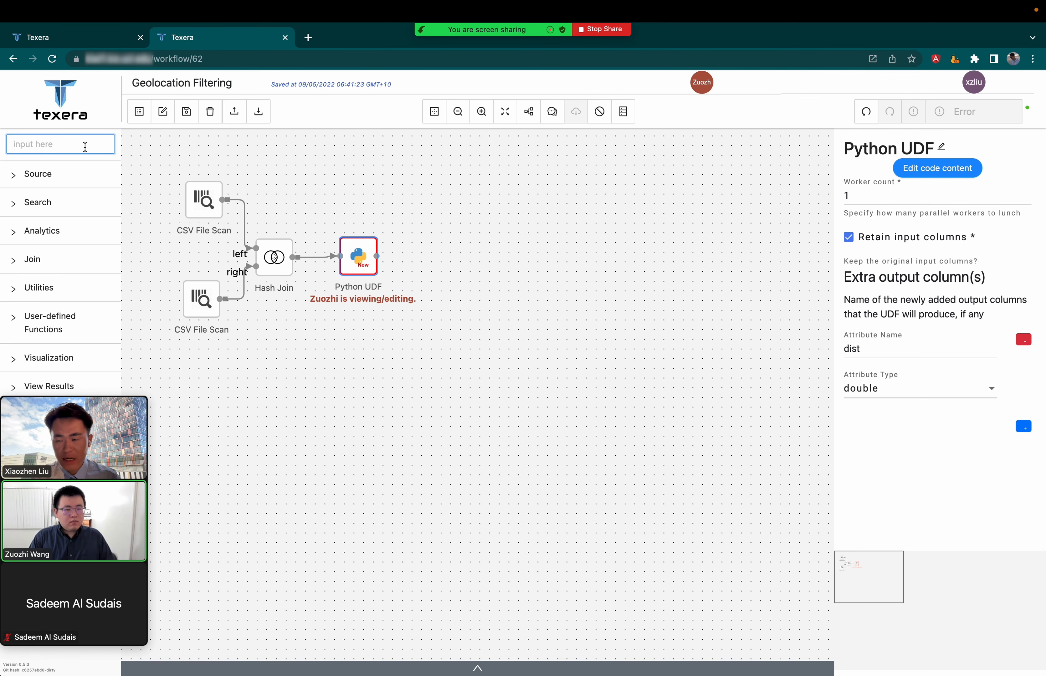
{"action": "type", "text": "filer"}
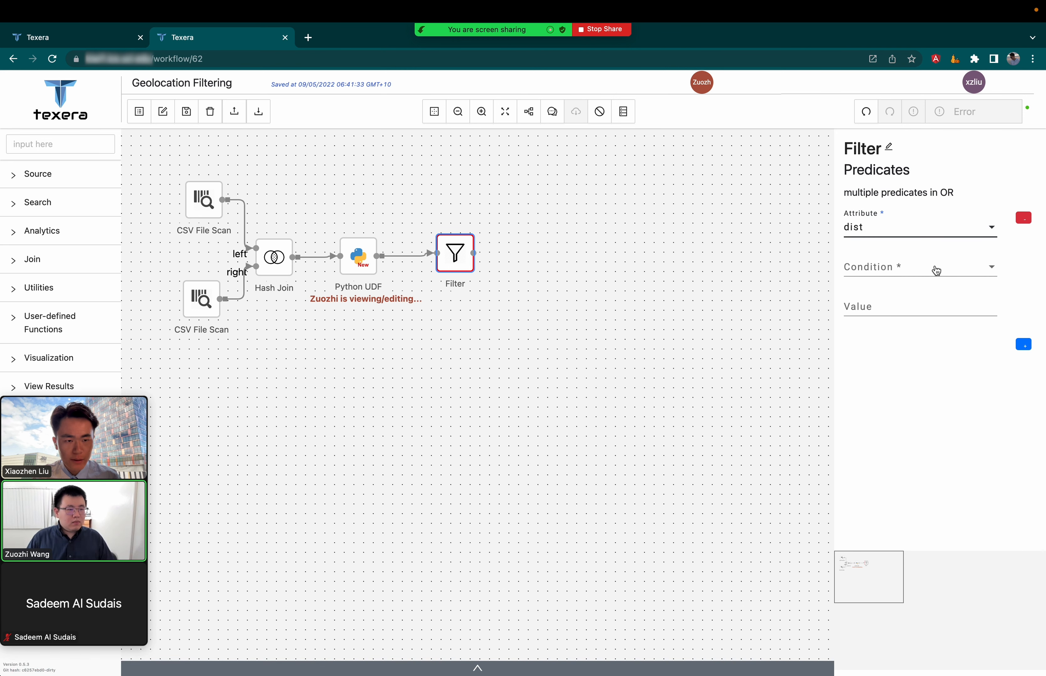
{"action": "left_click", "coordinate": [920, 267]}
{"action": "type", "text": "2"}
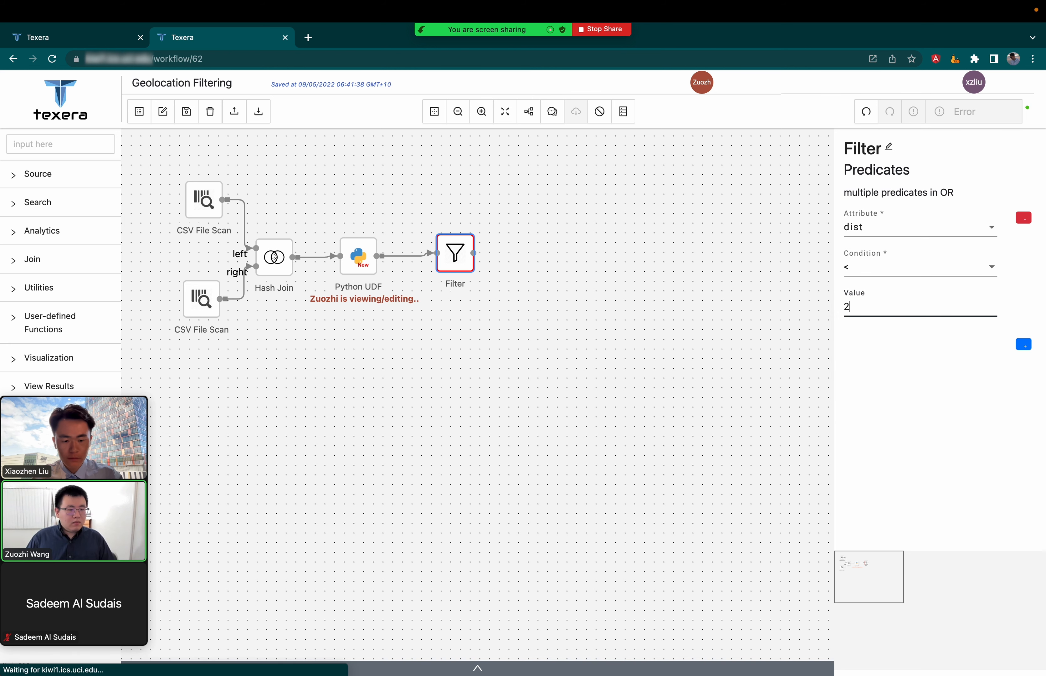
{"action": "type", "text": "0"}
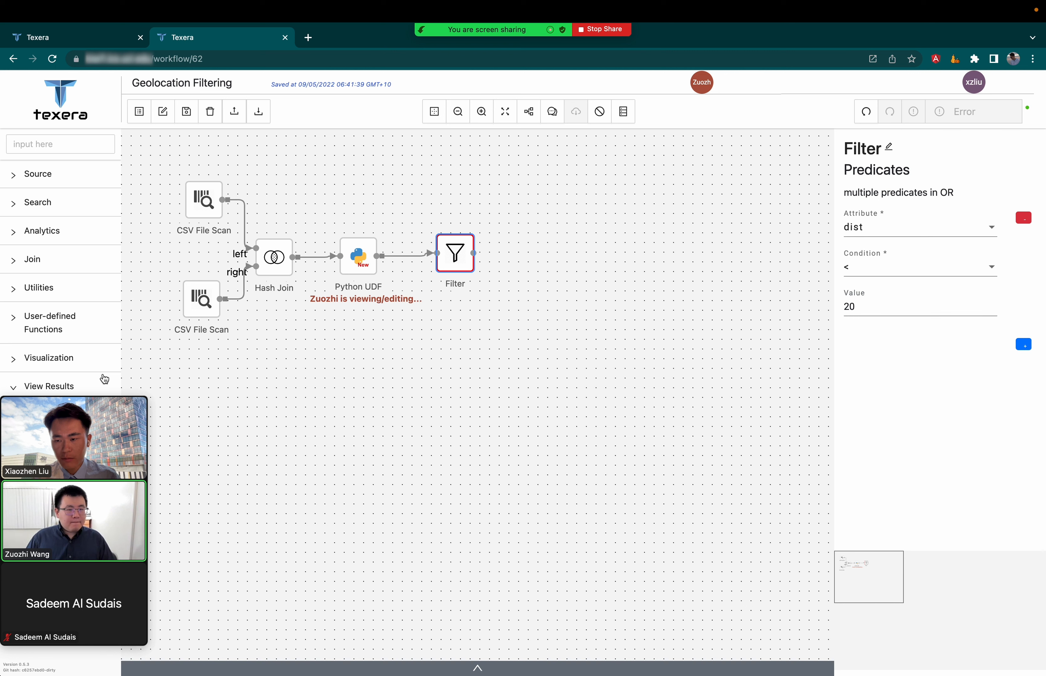
Step: Add a View Results operator connected after the Filter
{"action": "type", "text": "result"}
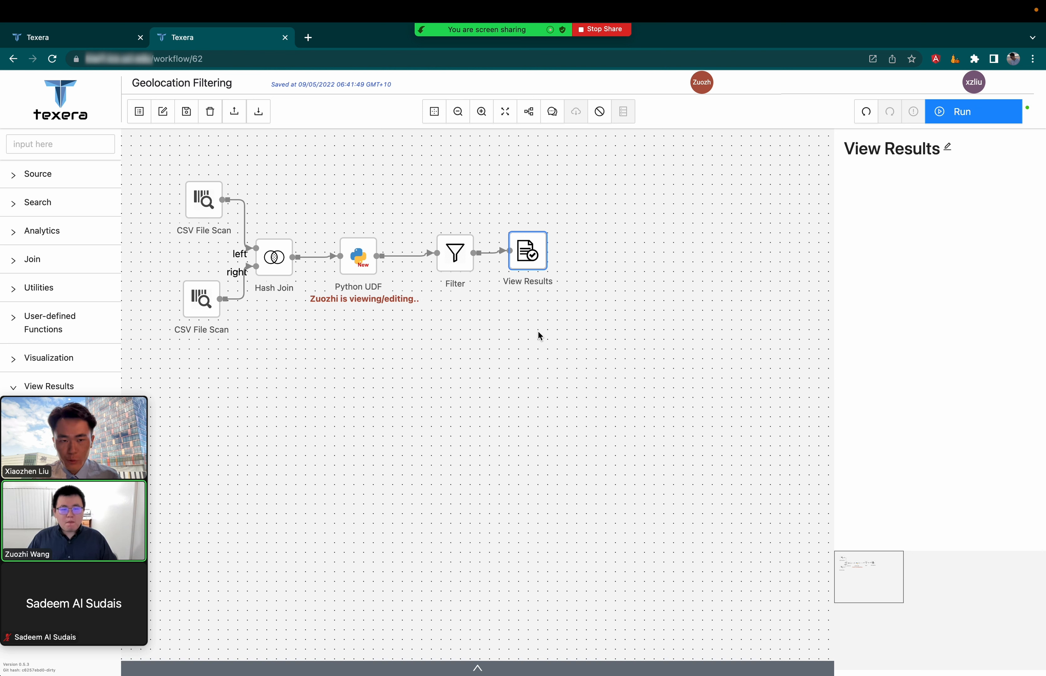
Step: Run the workflow, which pauses on a NameError that loc2 is not defined
{"action": "left_click", "coordinate": [973, 111]}
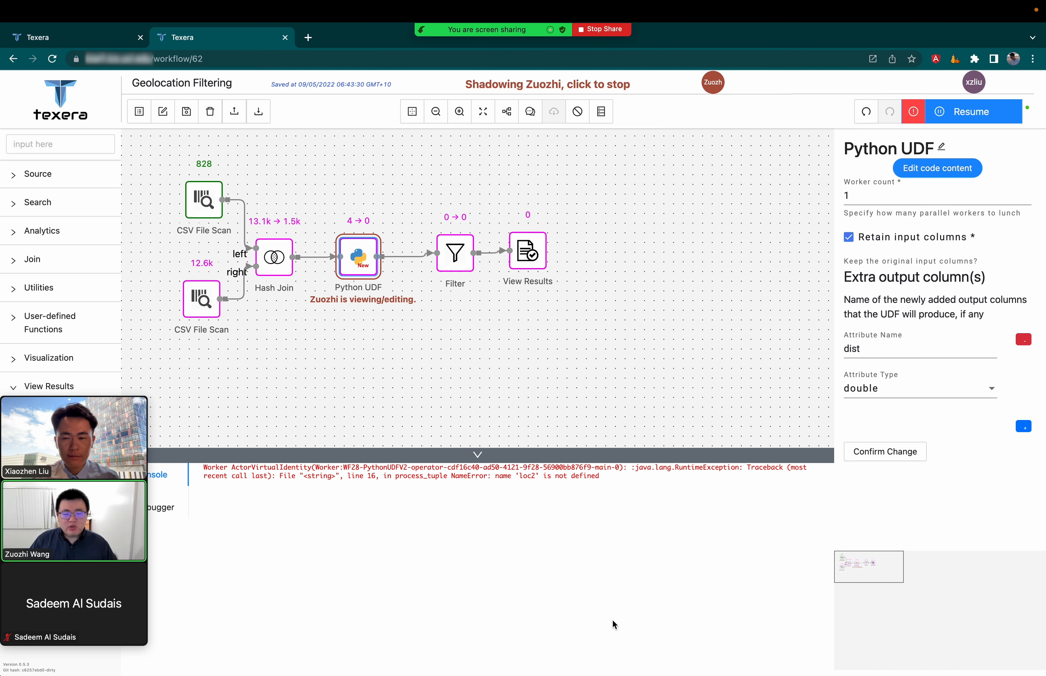
Step: Review the updated UDF script defining loc2, then see the AttributeError about miles
{"action": "left_click", "coordinate": [936, 167]}
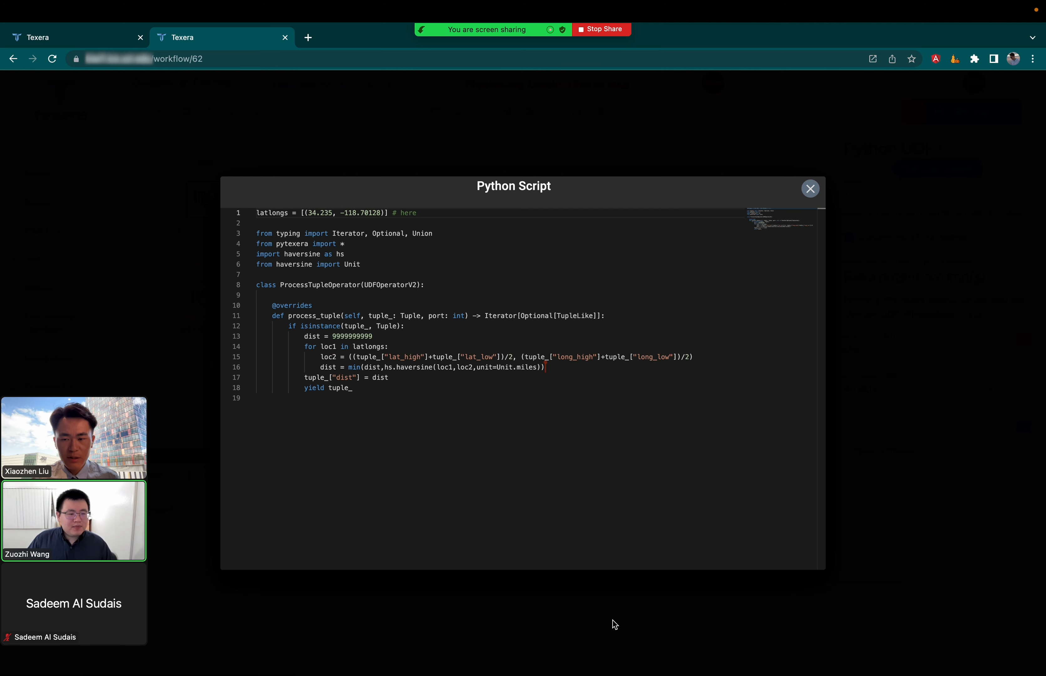
{"action": "left_click", "coordinate": [810, 189]}
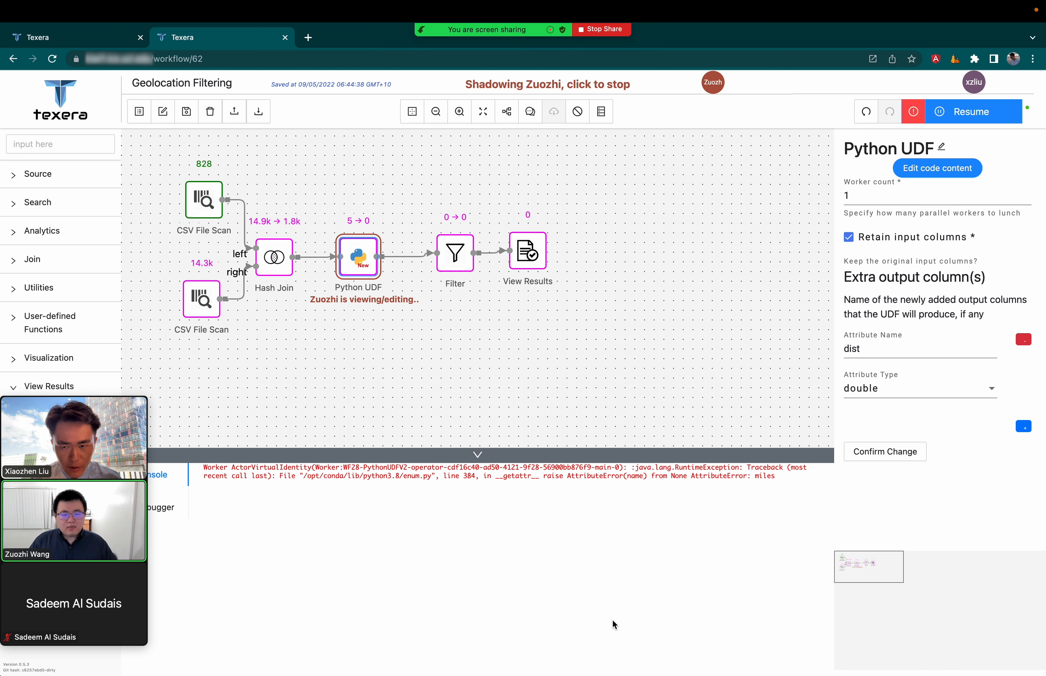
{"action": "mouse_move", "coordinate": [620, 252]}
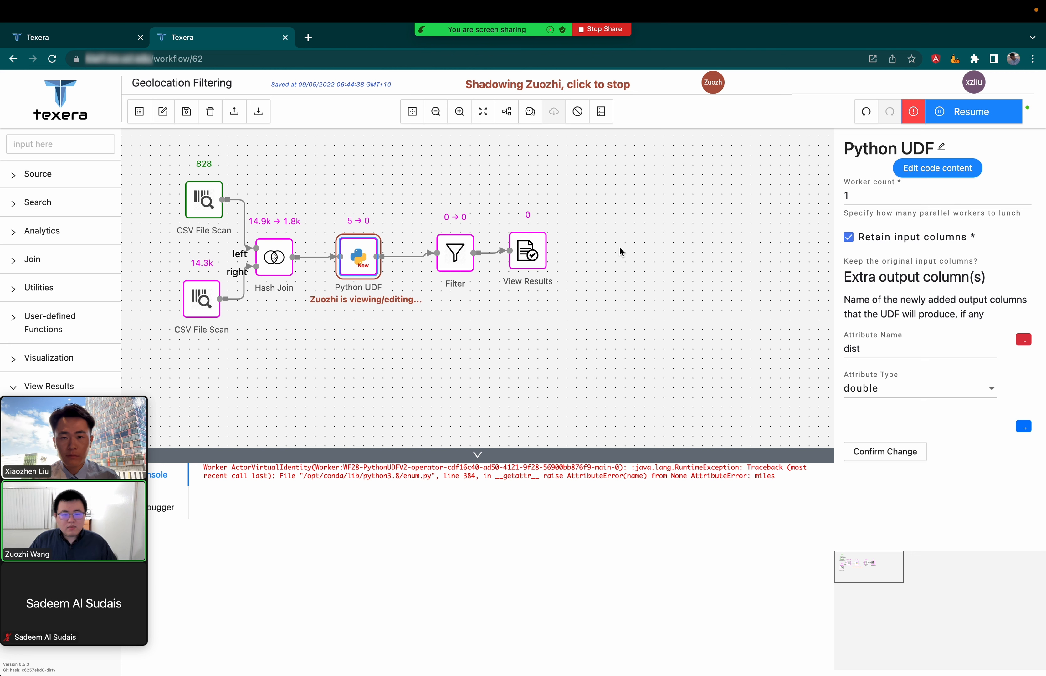
{"action": "mouse_move", "coordinate": [632, 273]}
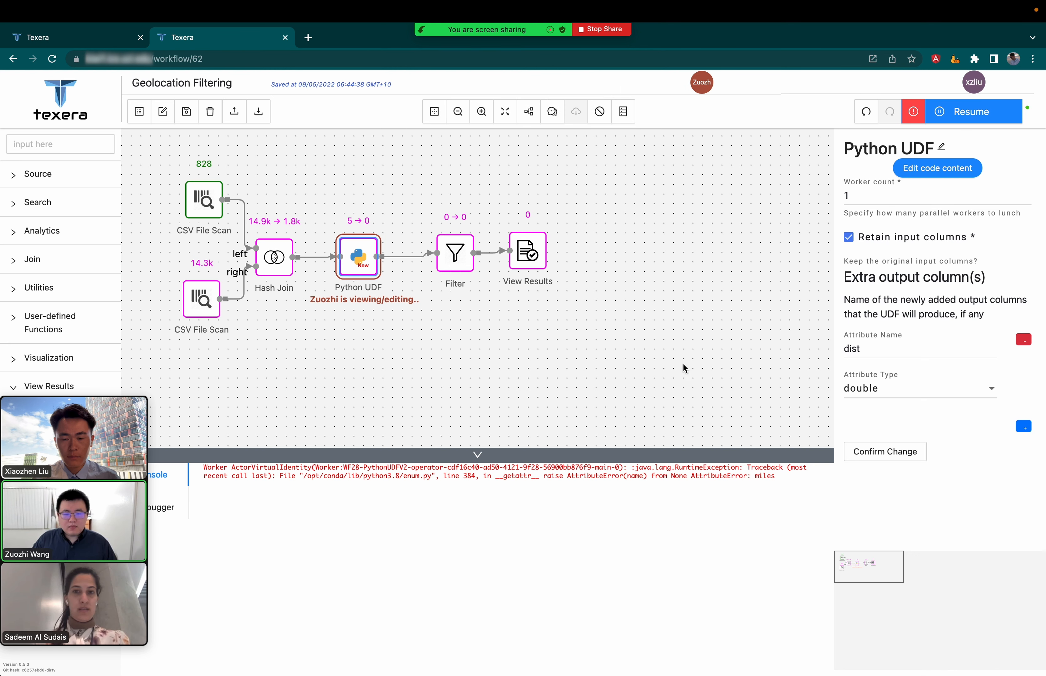
{"action": "mouse_move", "coordinate": [675, 368]}
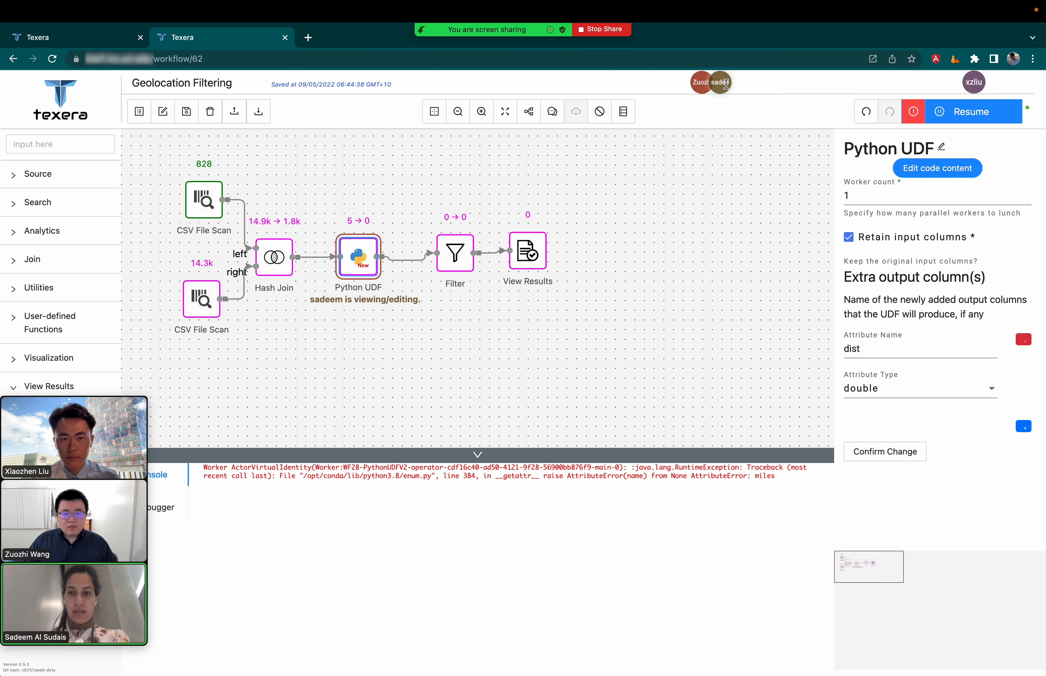
Step: Shadow the collaborator and change the haversine unit from Unit.miles to Unit.MILES
{"action": "left_click", "coordinate": [722, 82]}
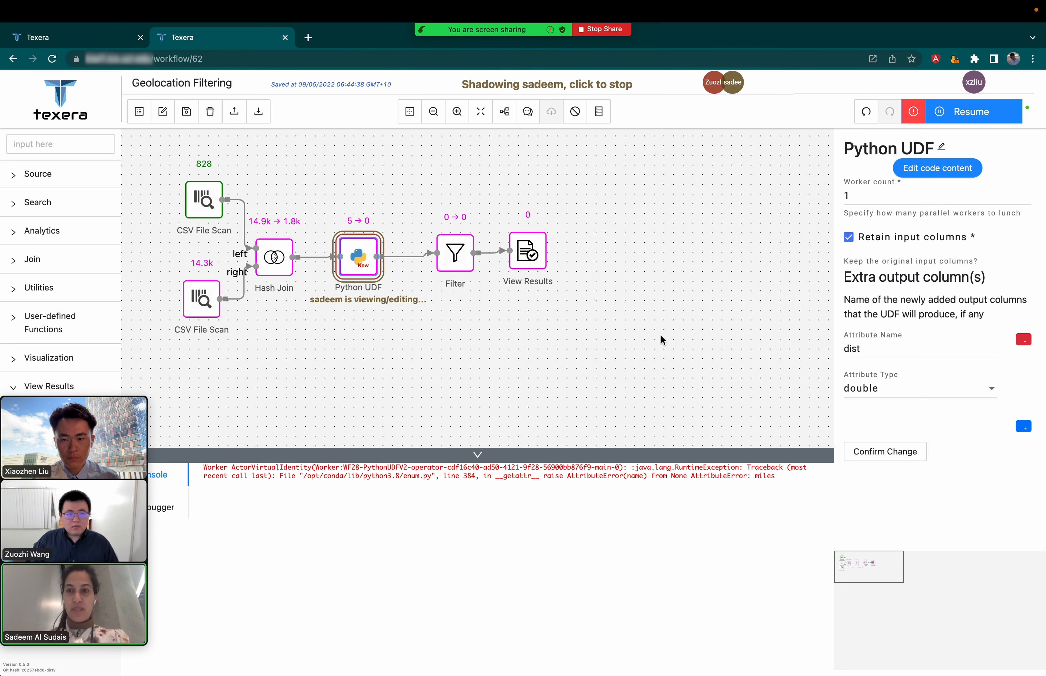
{"action": "left_click", "coordinate": [936, 168]}
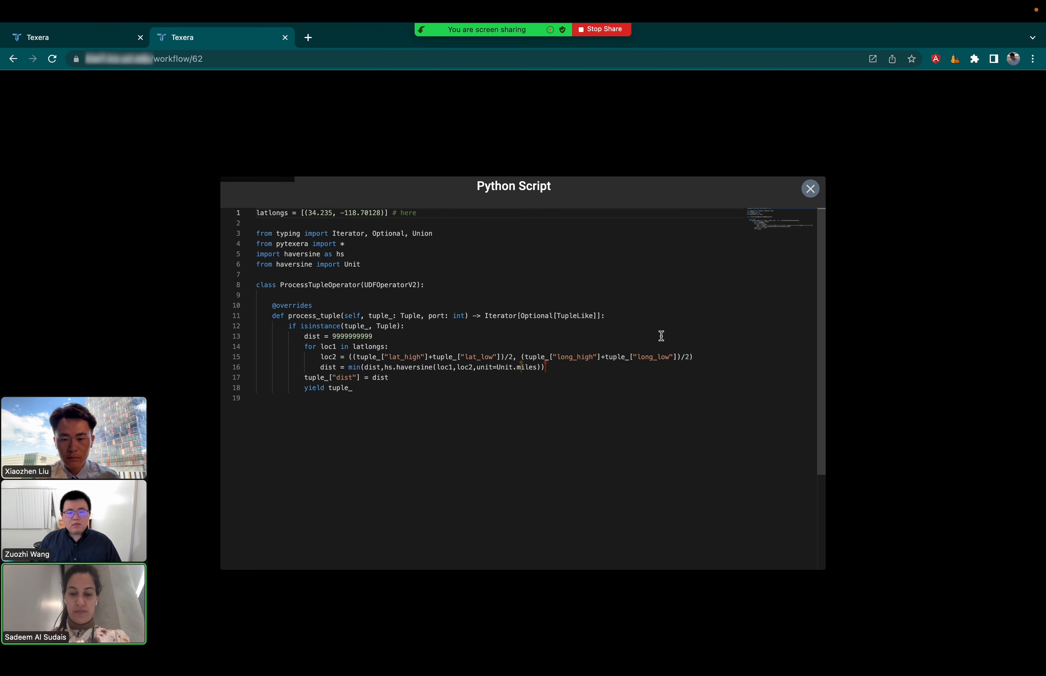
{"action": "type", "text": "MILES"}
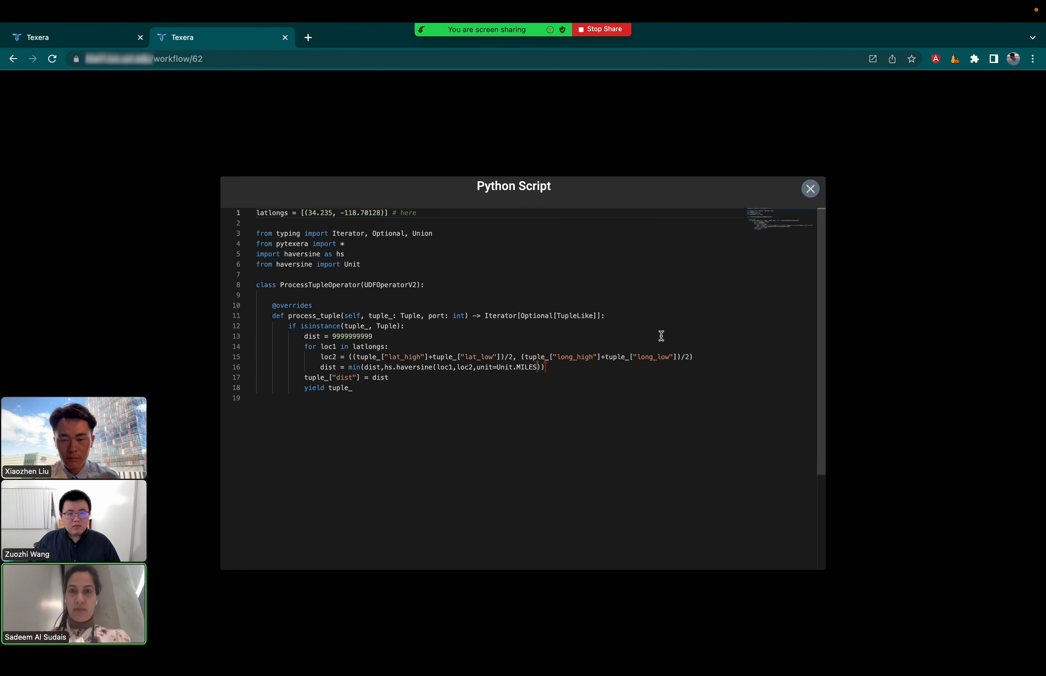
{"action": "left_click", "coordinate": [810, 189]}
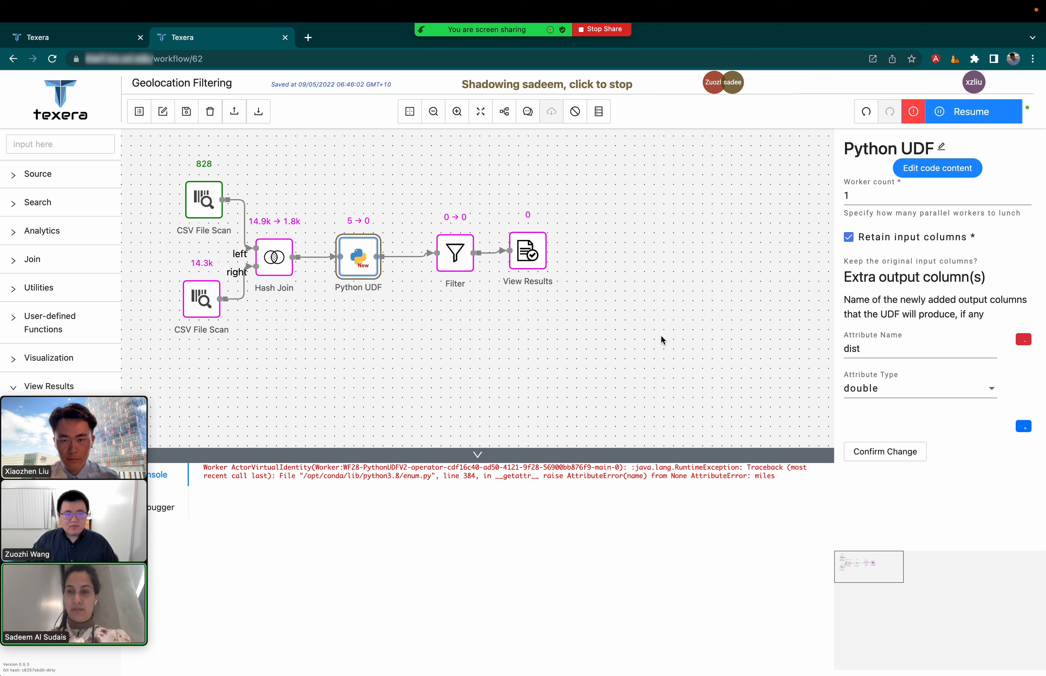
Step: Resume the run with the fixed Python UDF and show the View Results output table
{"action": "left_click", "coordinate": [974, 112]}
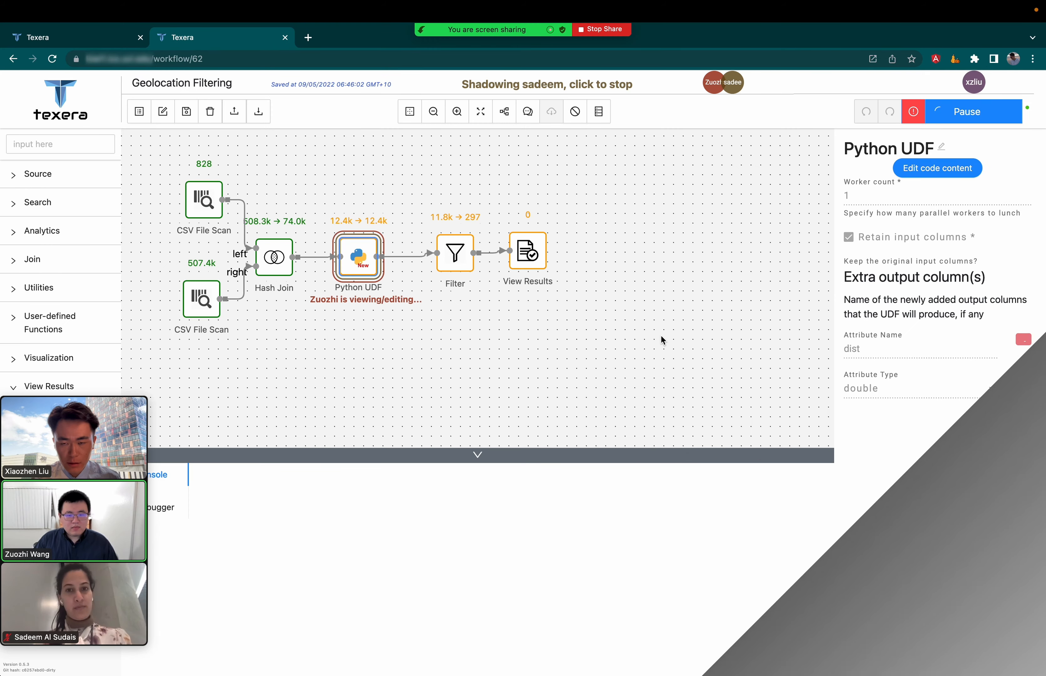
{"action": "left_click", "coordinate": [973, 112]}
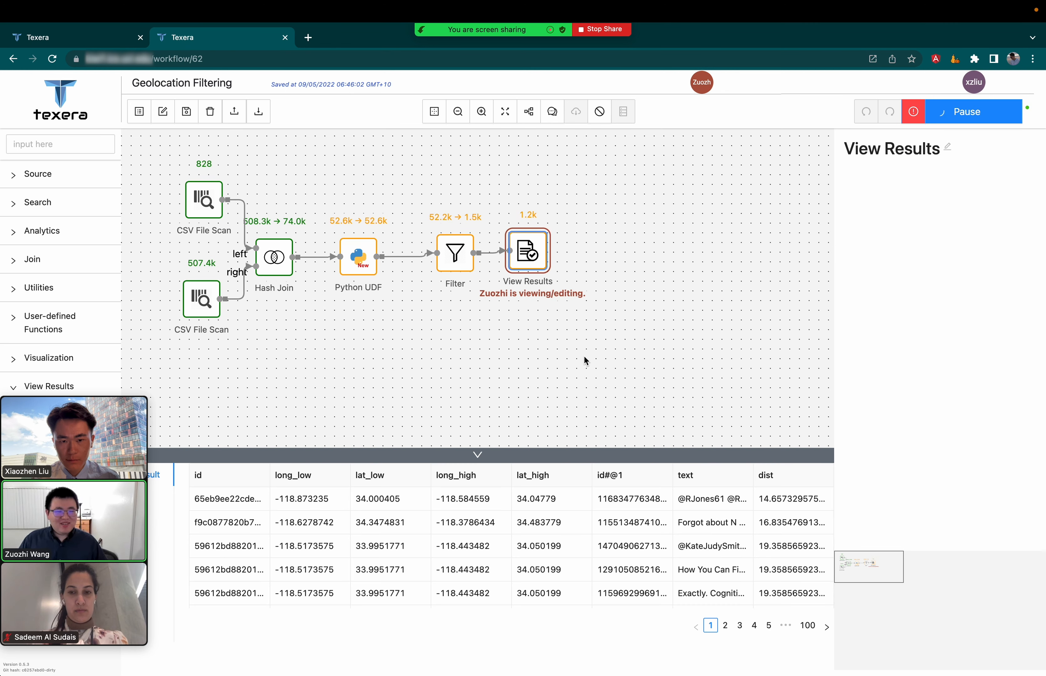
Step: Pause the run and inspect the first result tweet, dist 14.657329575768665, in Row Details
{"action": "left_click", "coordinate": [973, 111]}
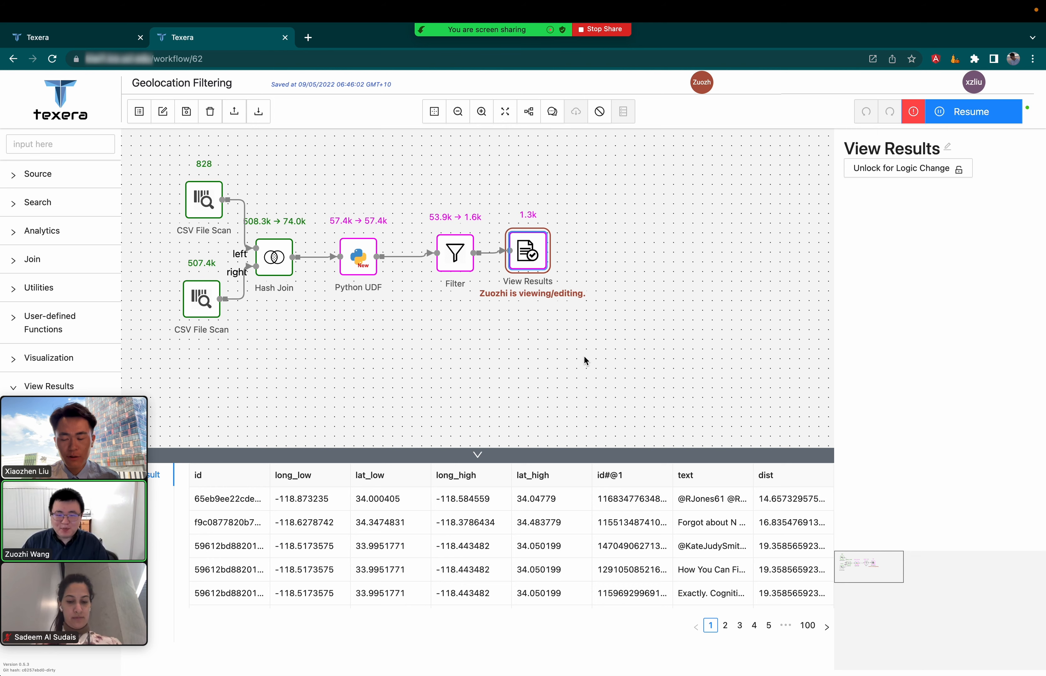
{"action": "left_click", "coordinate": [229, 498]}
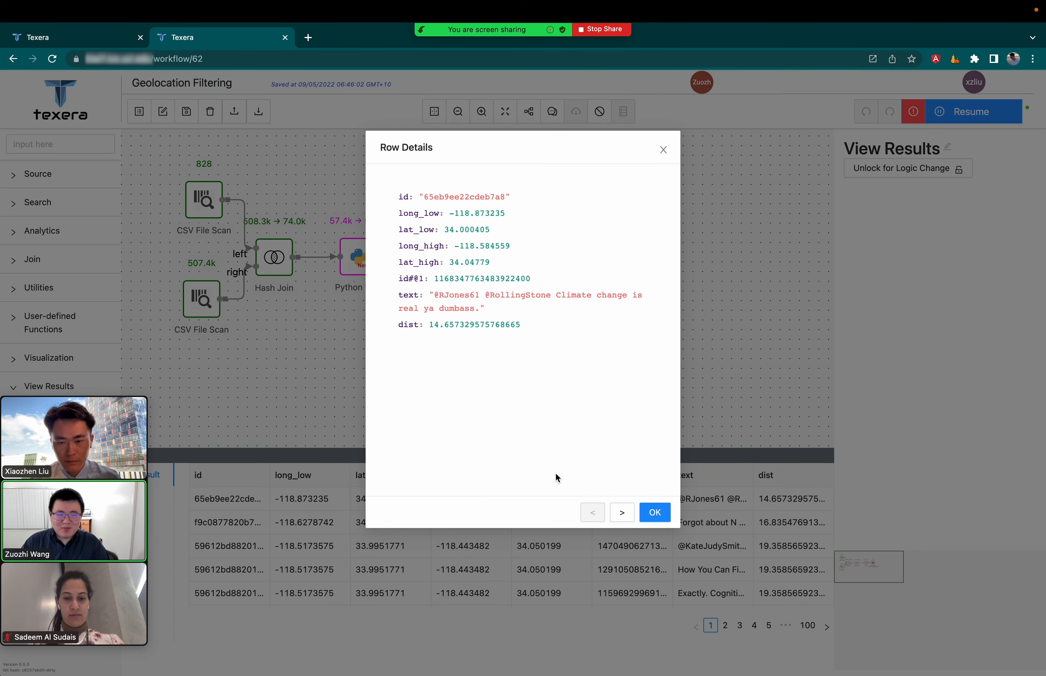
{"action": "left_click", "coordinate": [621, 512]}
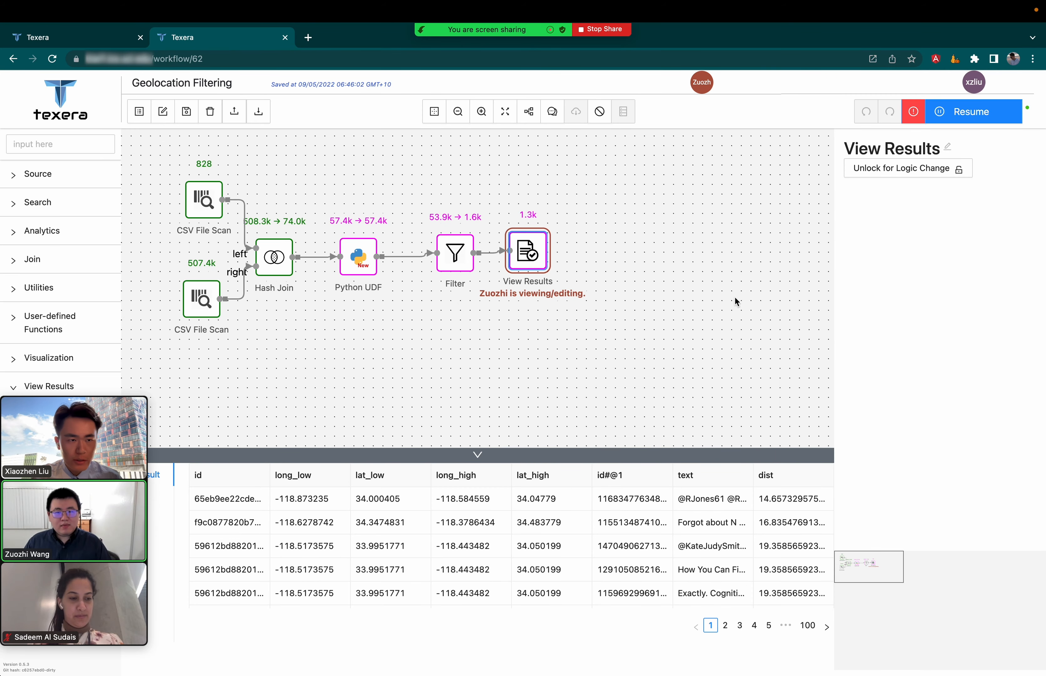
Step: Resume the paused run until all operators finish with about 2.1k tweets in the results
{"action": "left_click", "coordinate": [973, 112]}
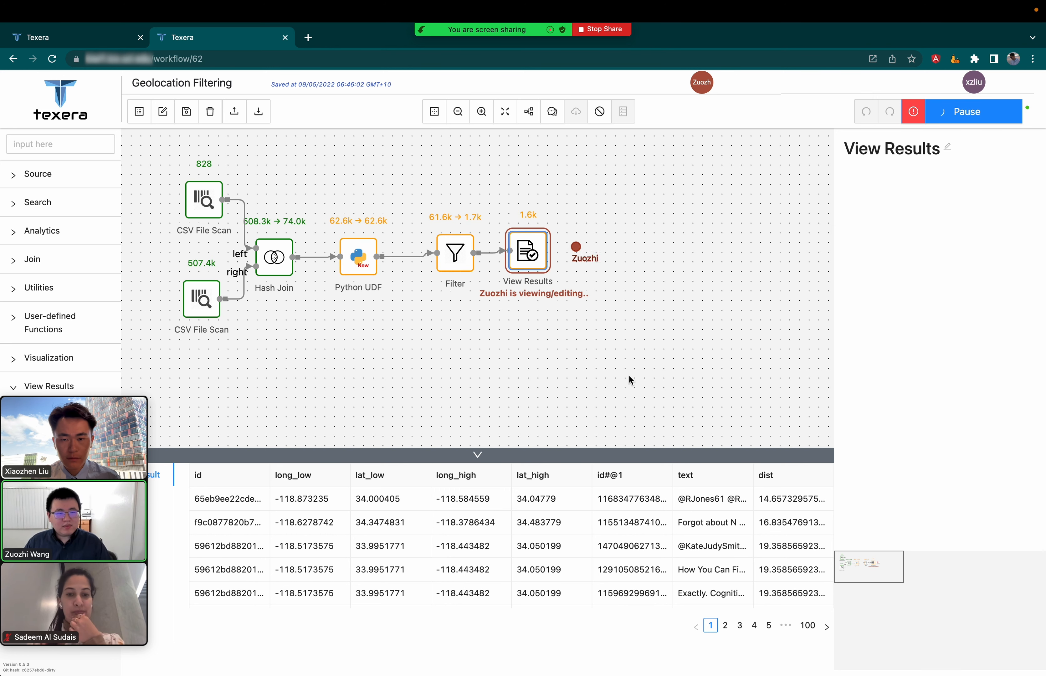
{"action": "left_click", "coordinate": [973, 111]}
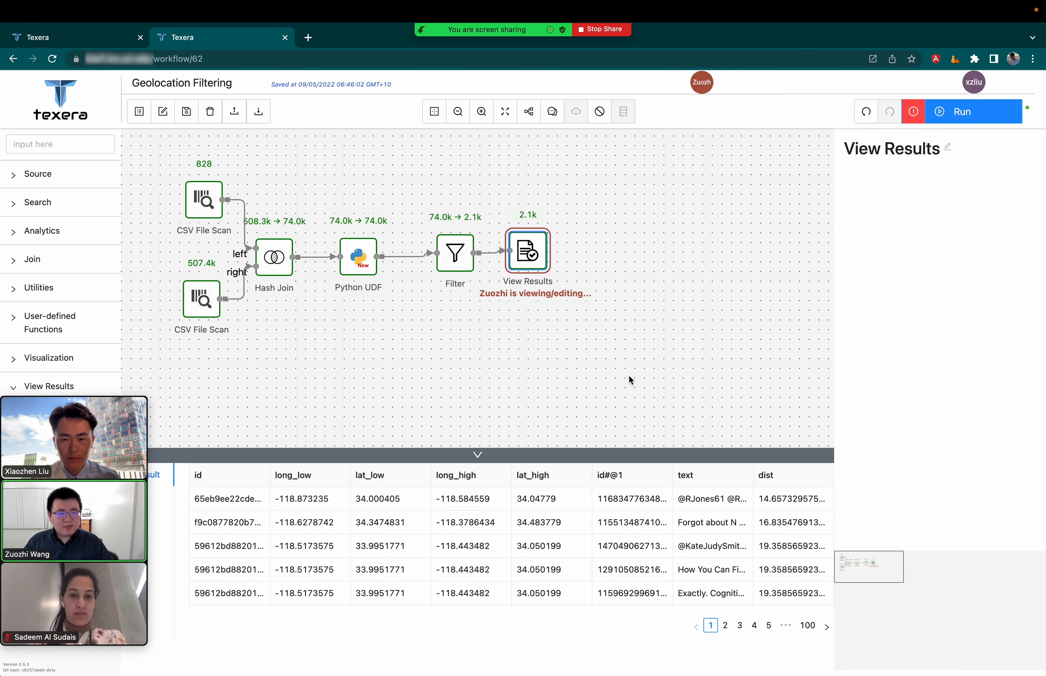